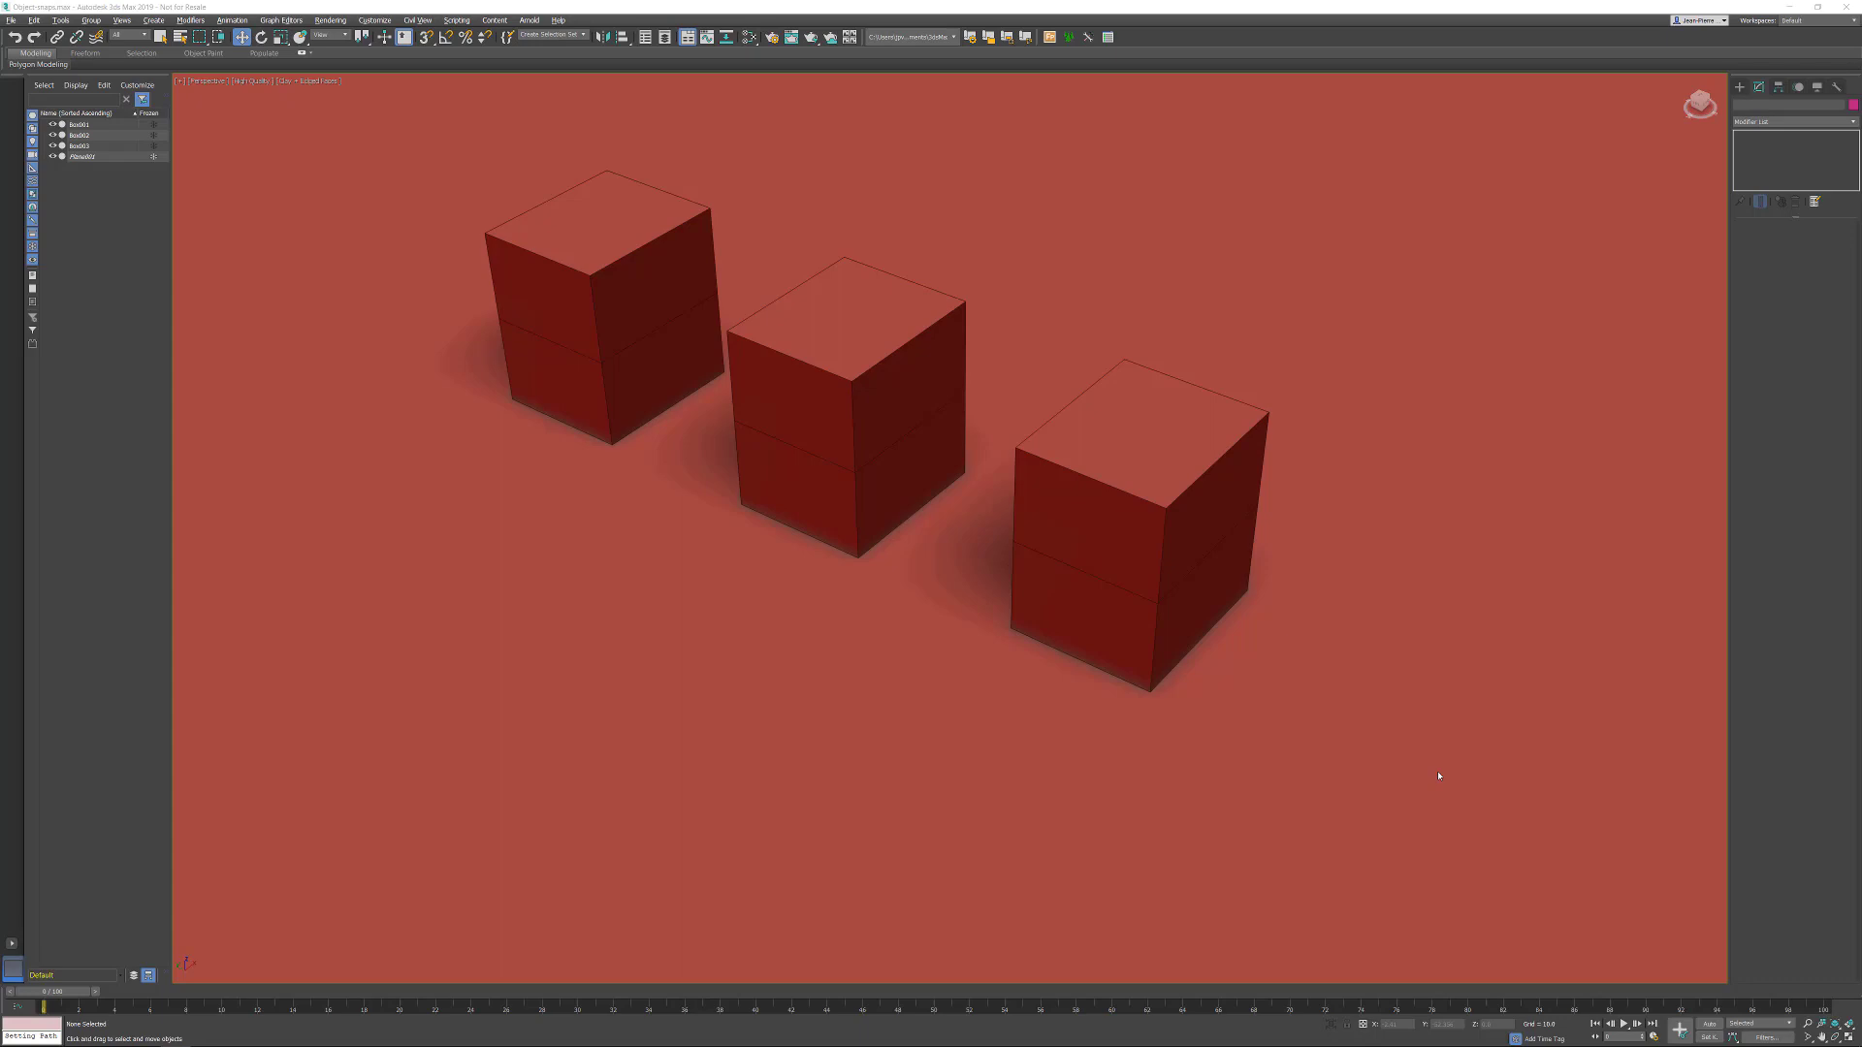
mouse_move(1347, 776)
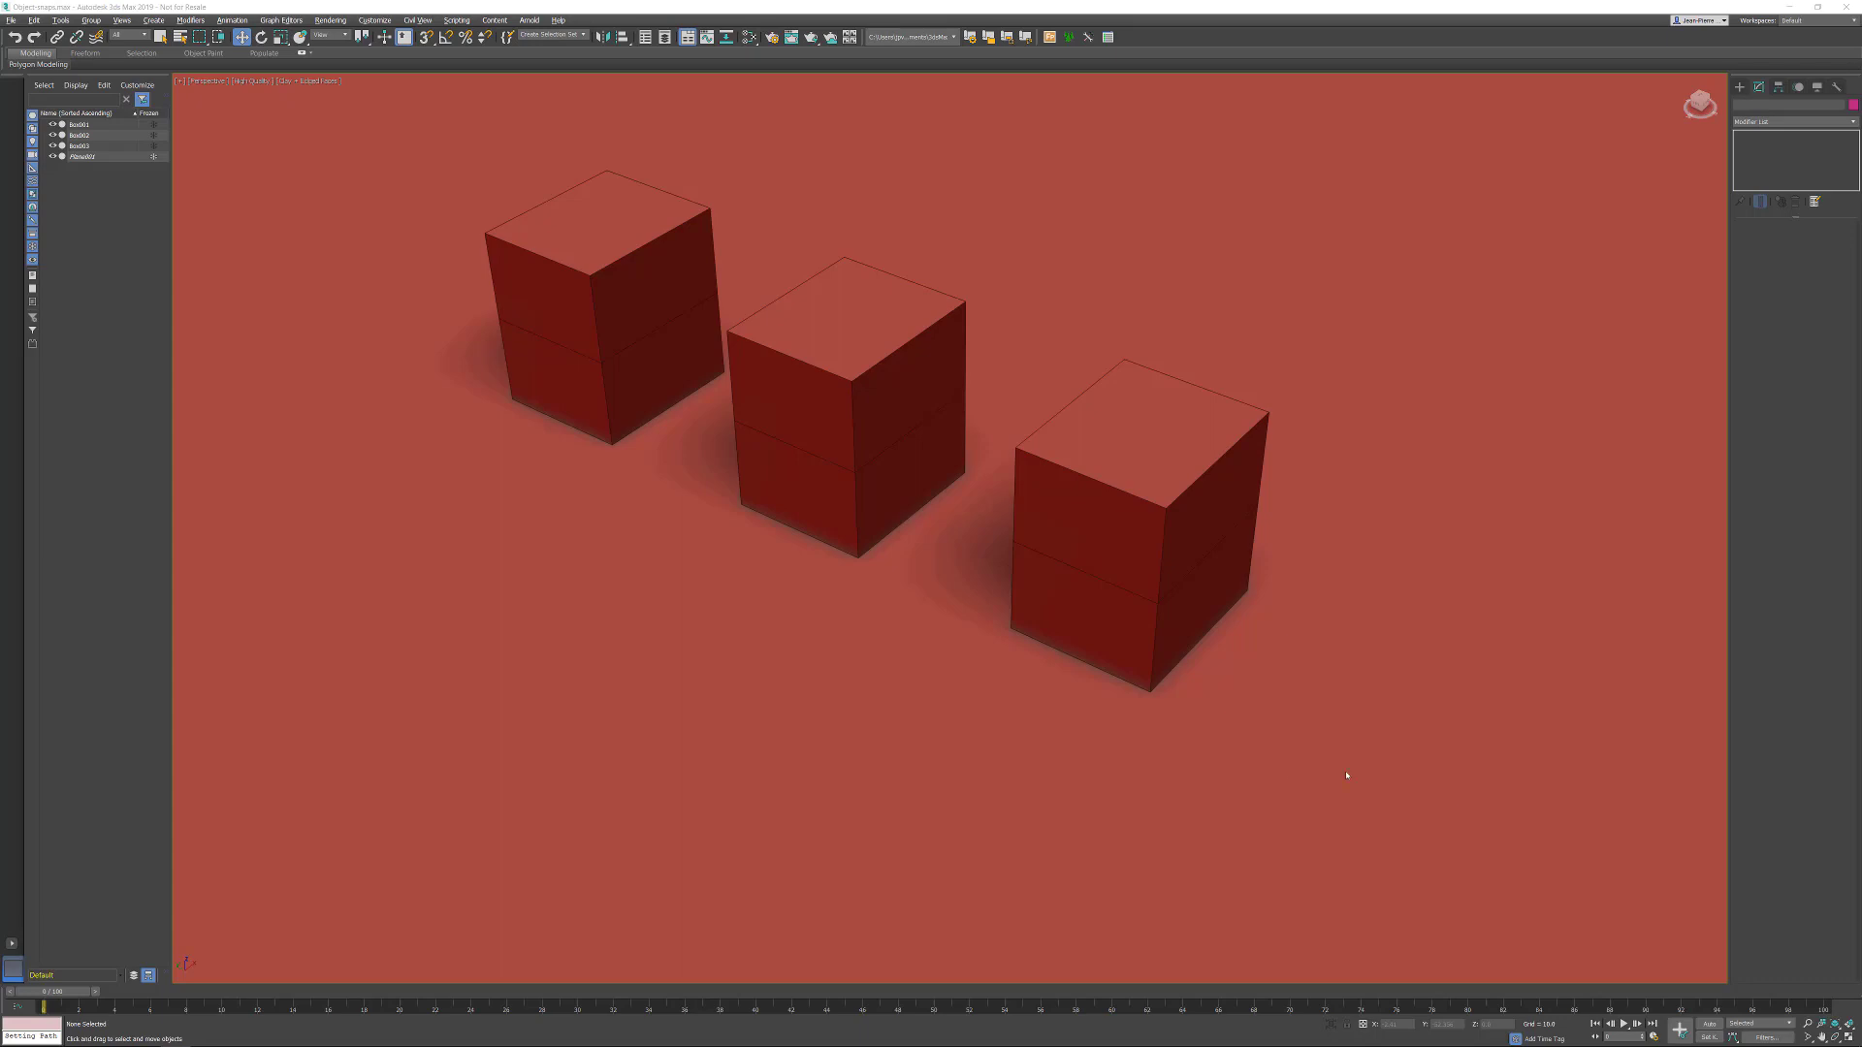
mouse_move(356, 292)
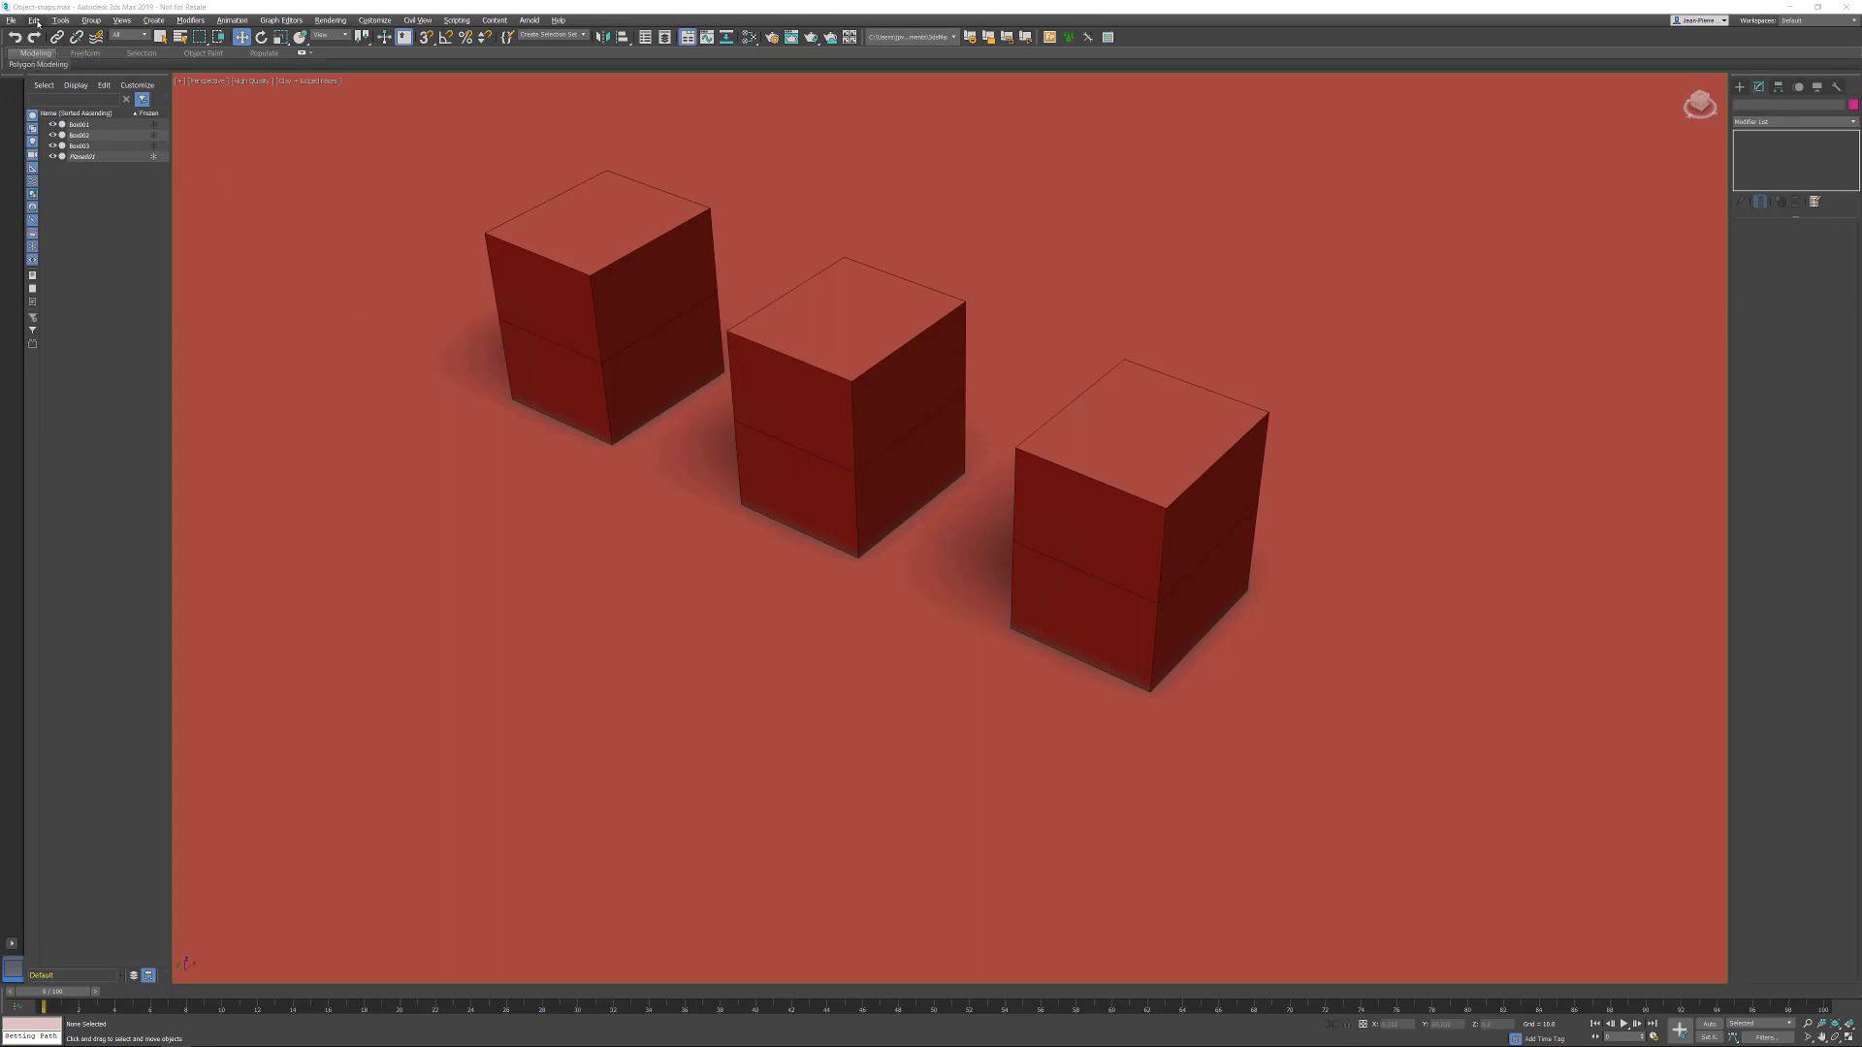
- Open the Transform Toolbox from the Edit menu
left_click(36, 21)
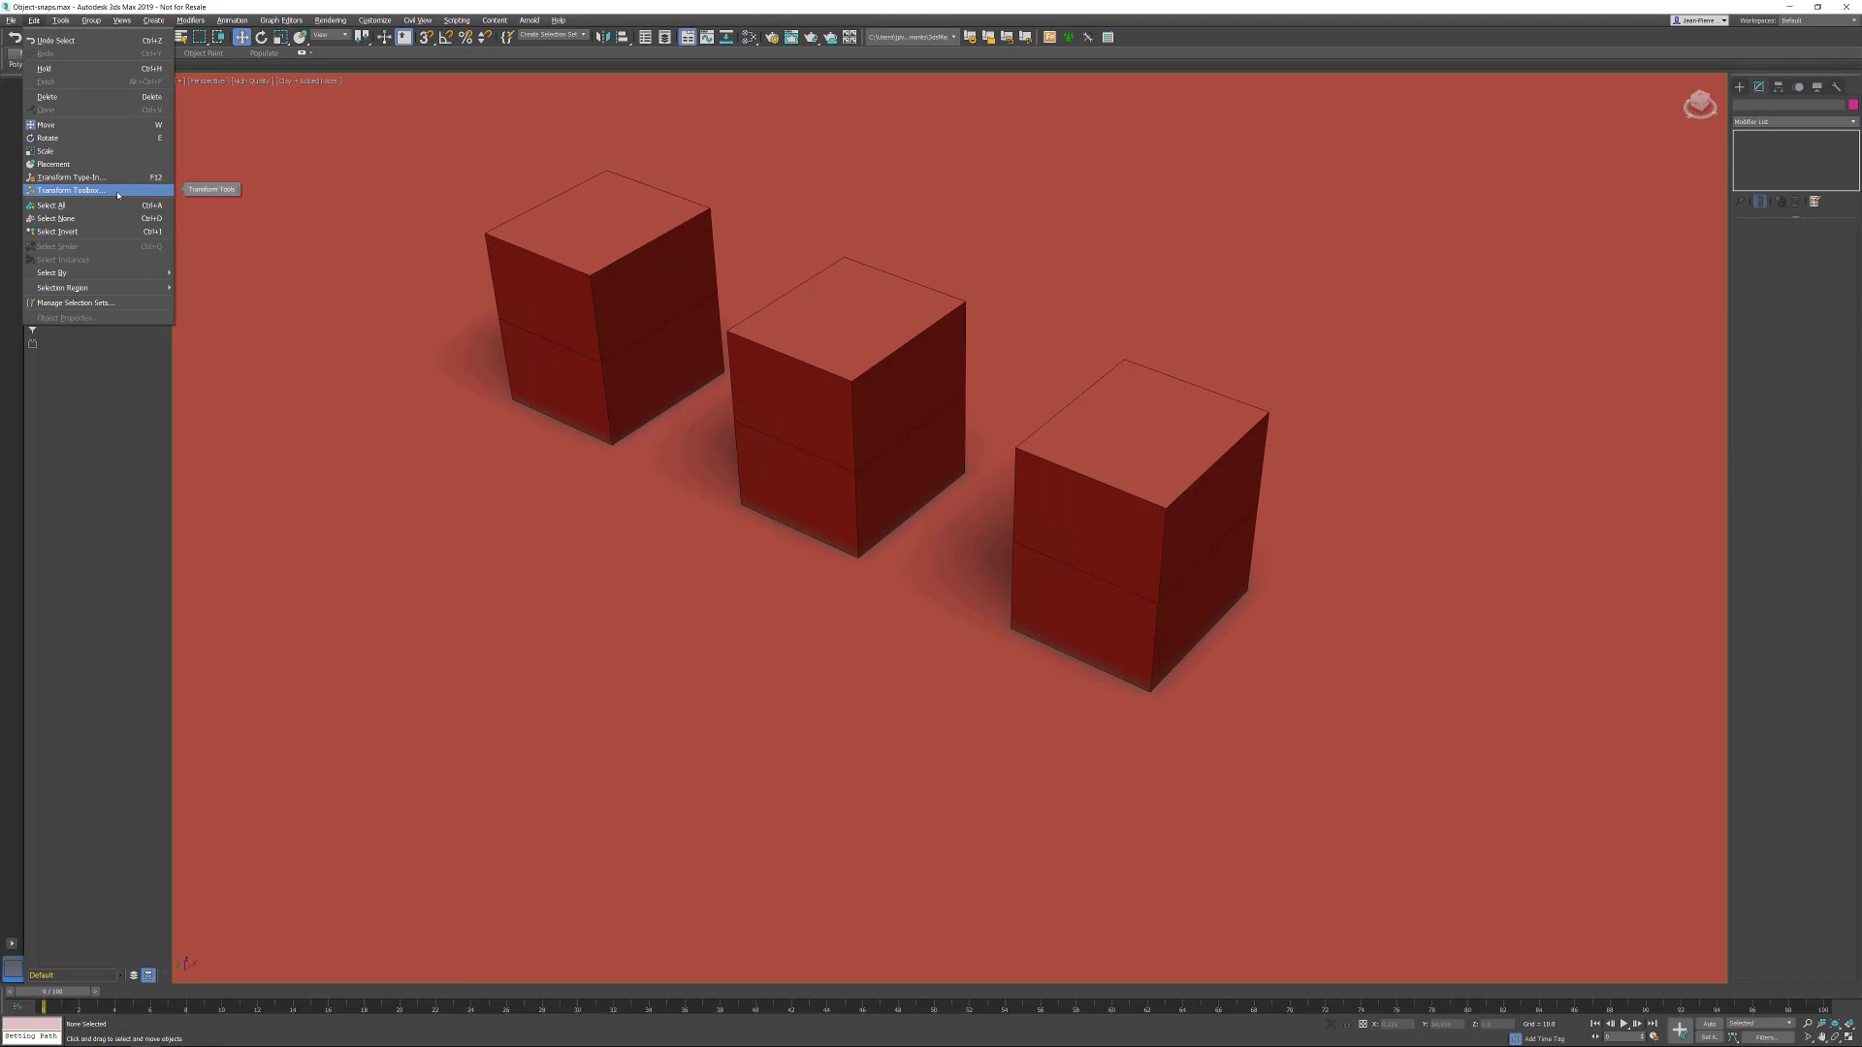
left_click(68, 191)
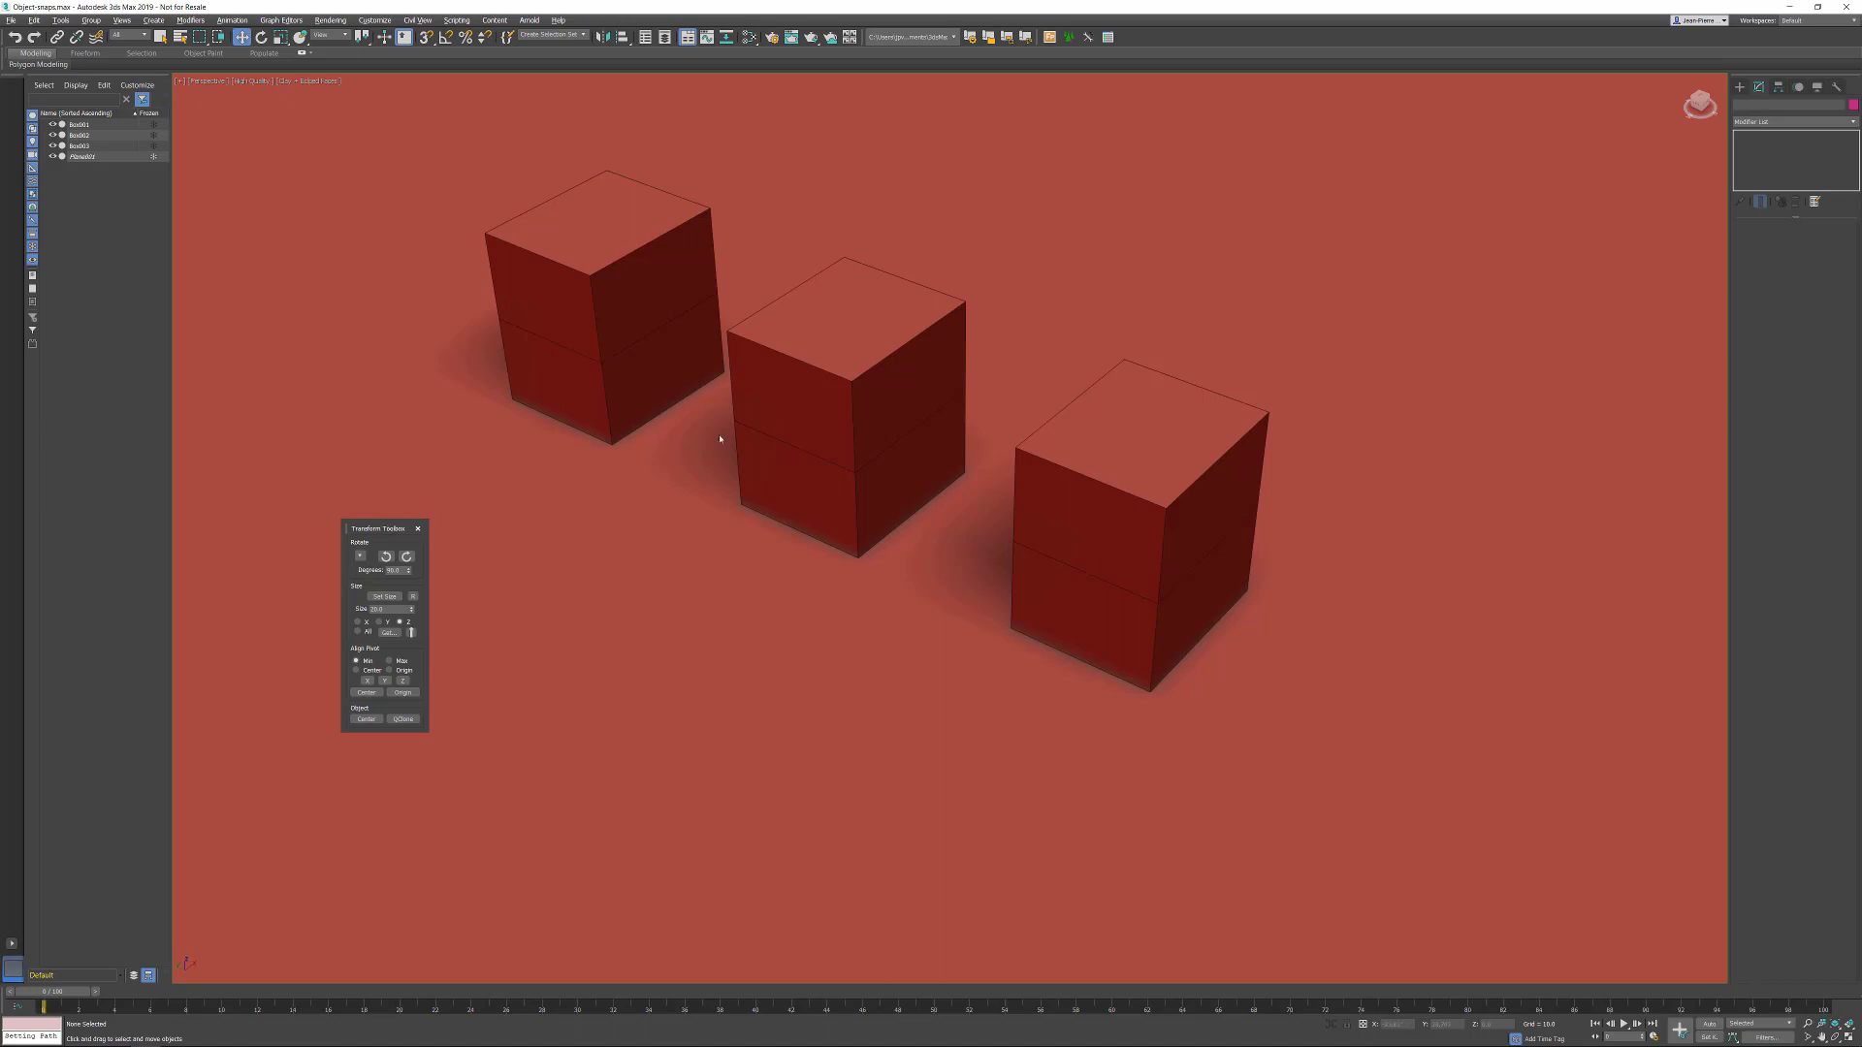
- Select the middle box in the viewport
left_click(846, 392)
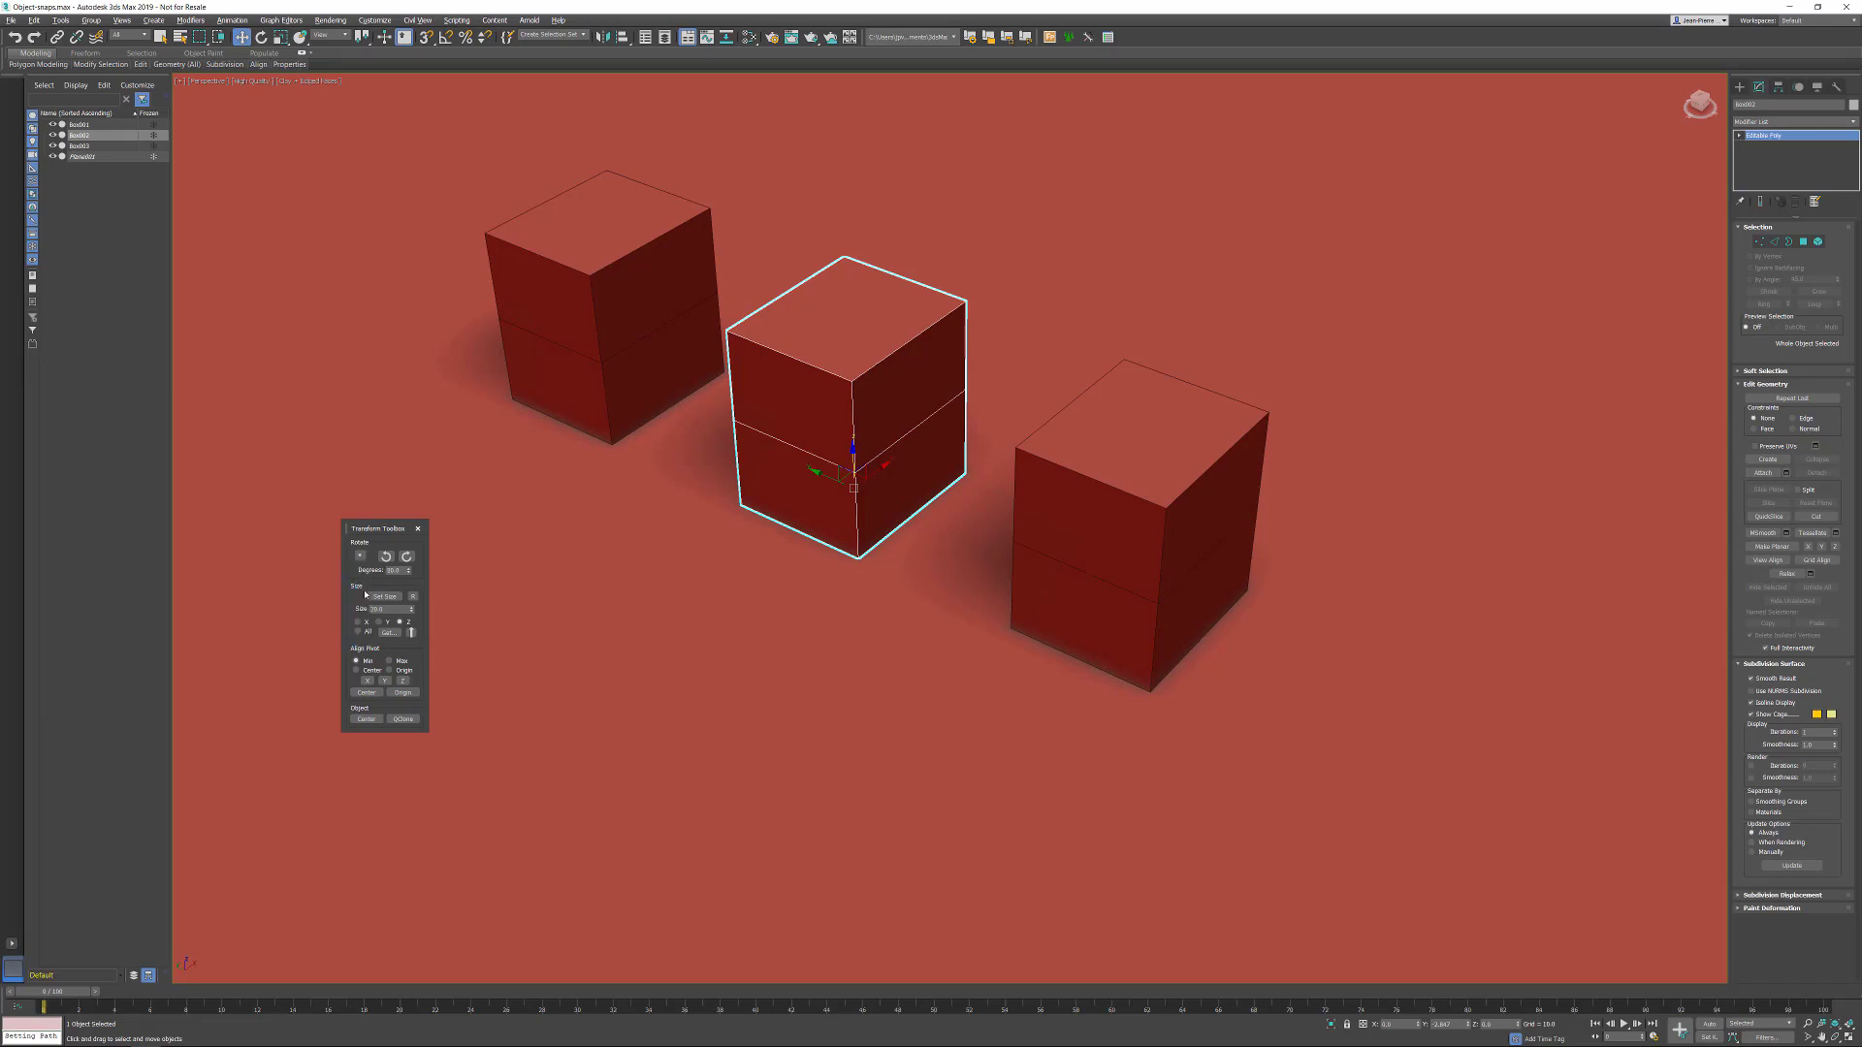
mouse_move(385, 557)
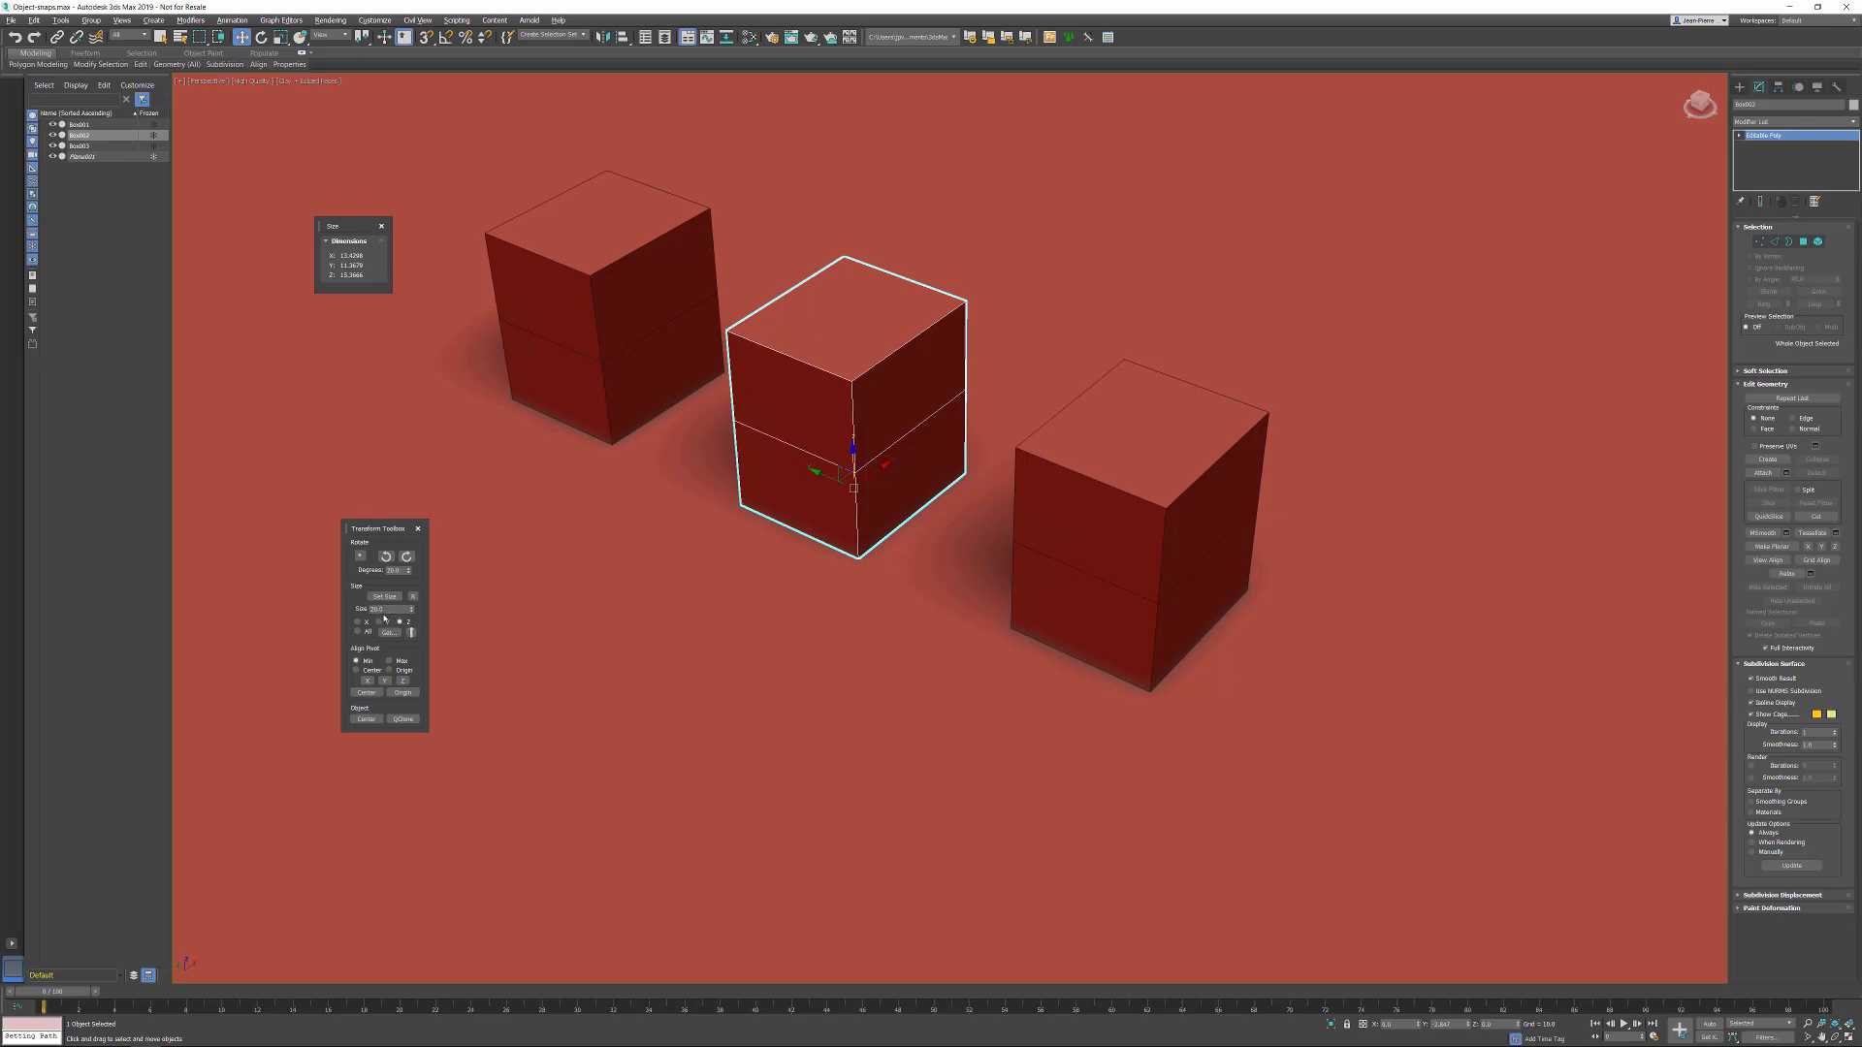
mouse_move(384, 597)
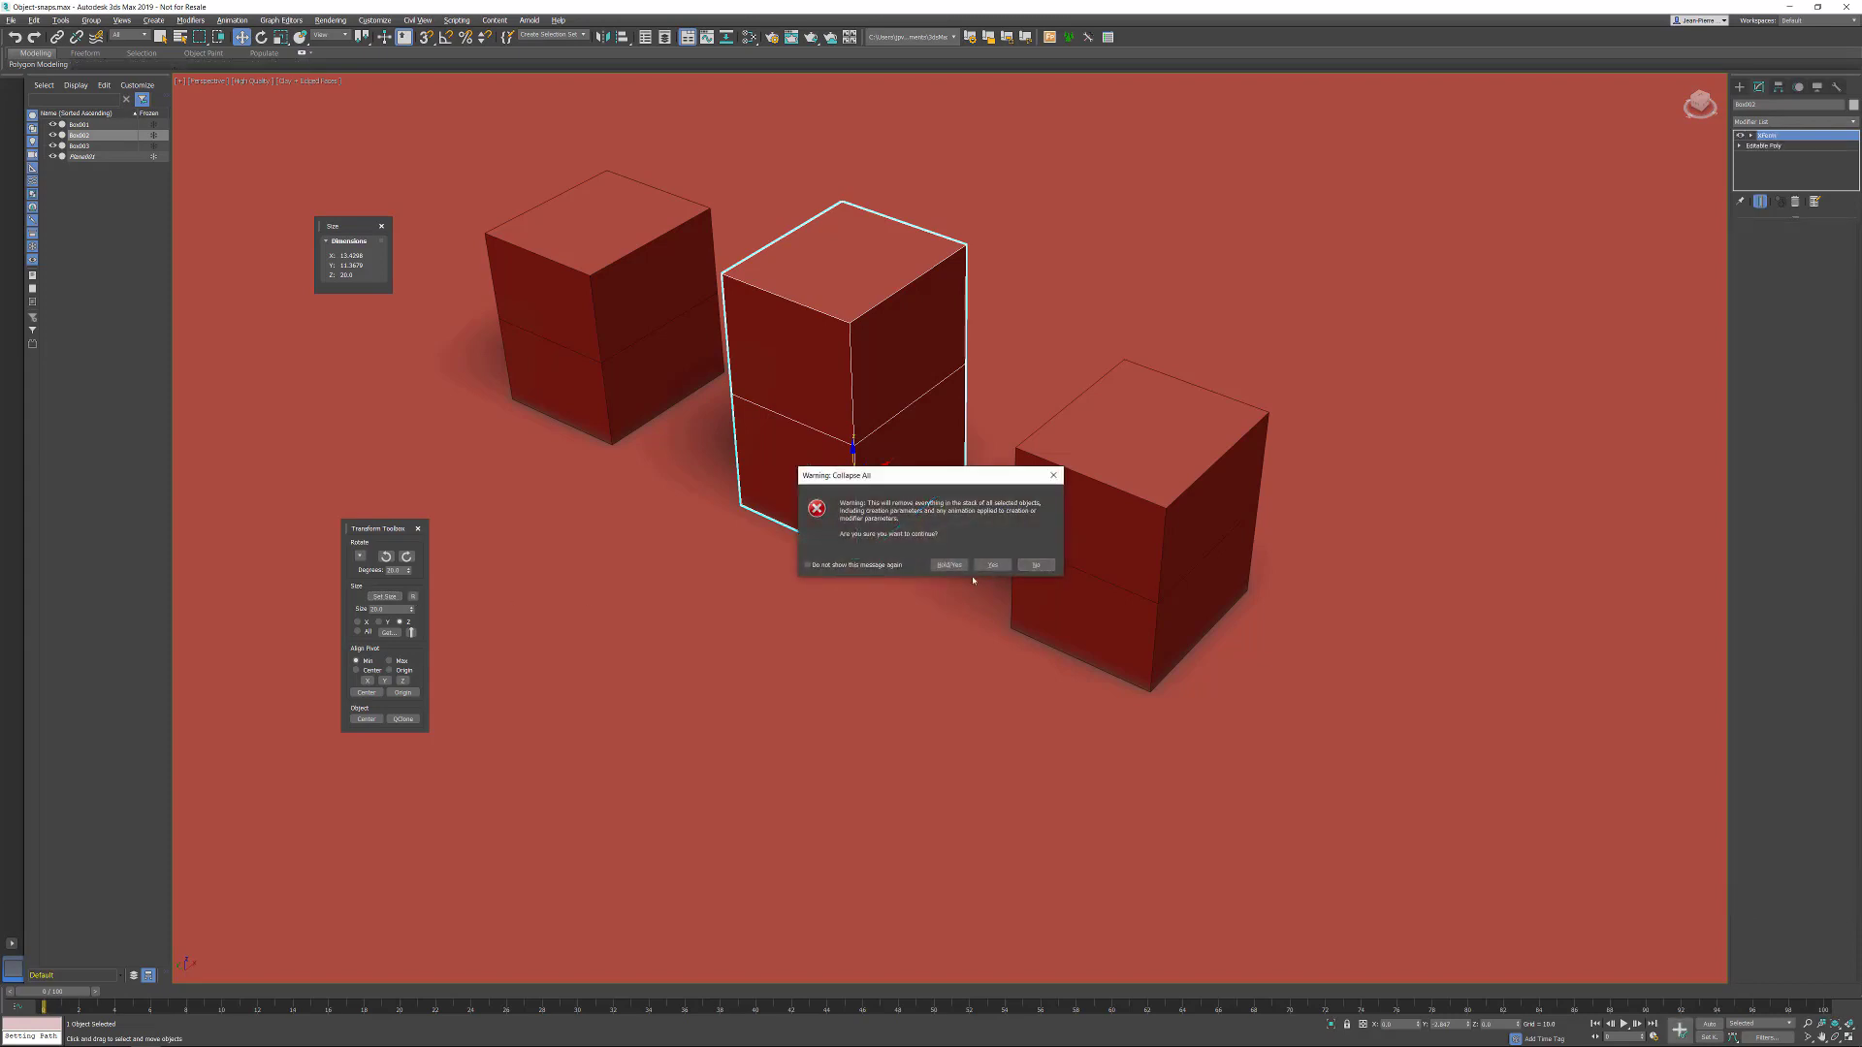
- Confirm Yes in the Collapse All warning
left_click(993, 565)
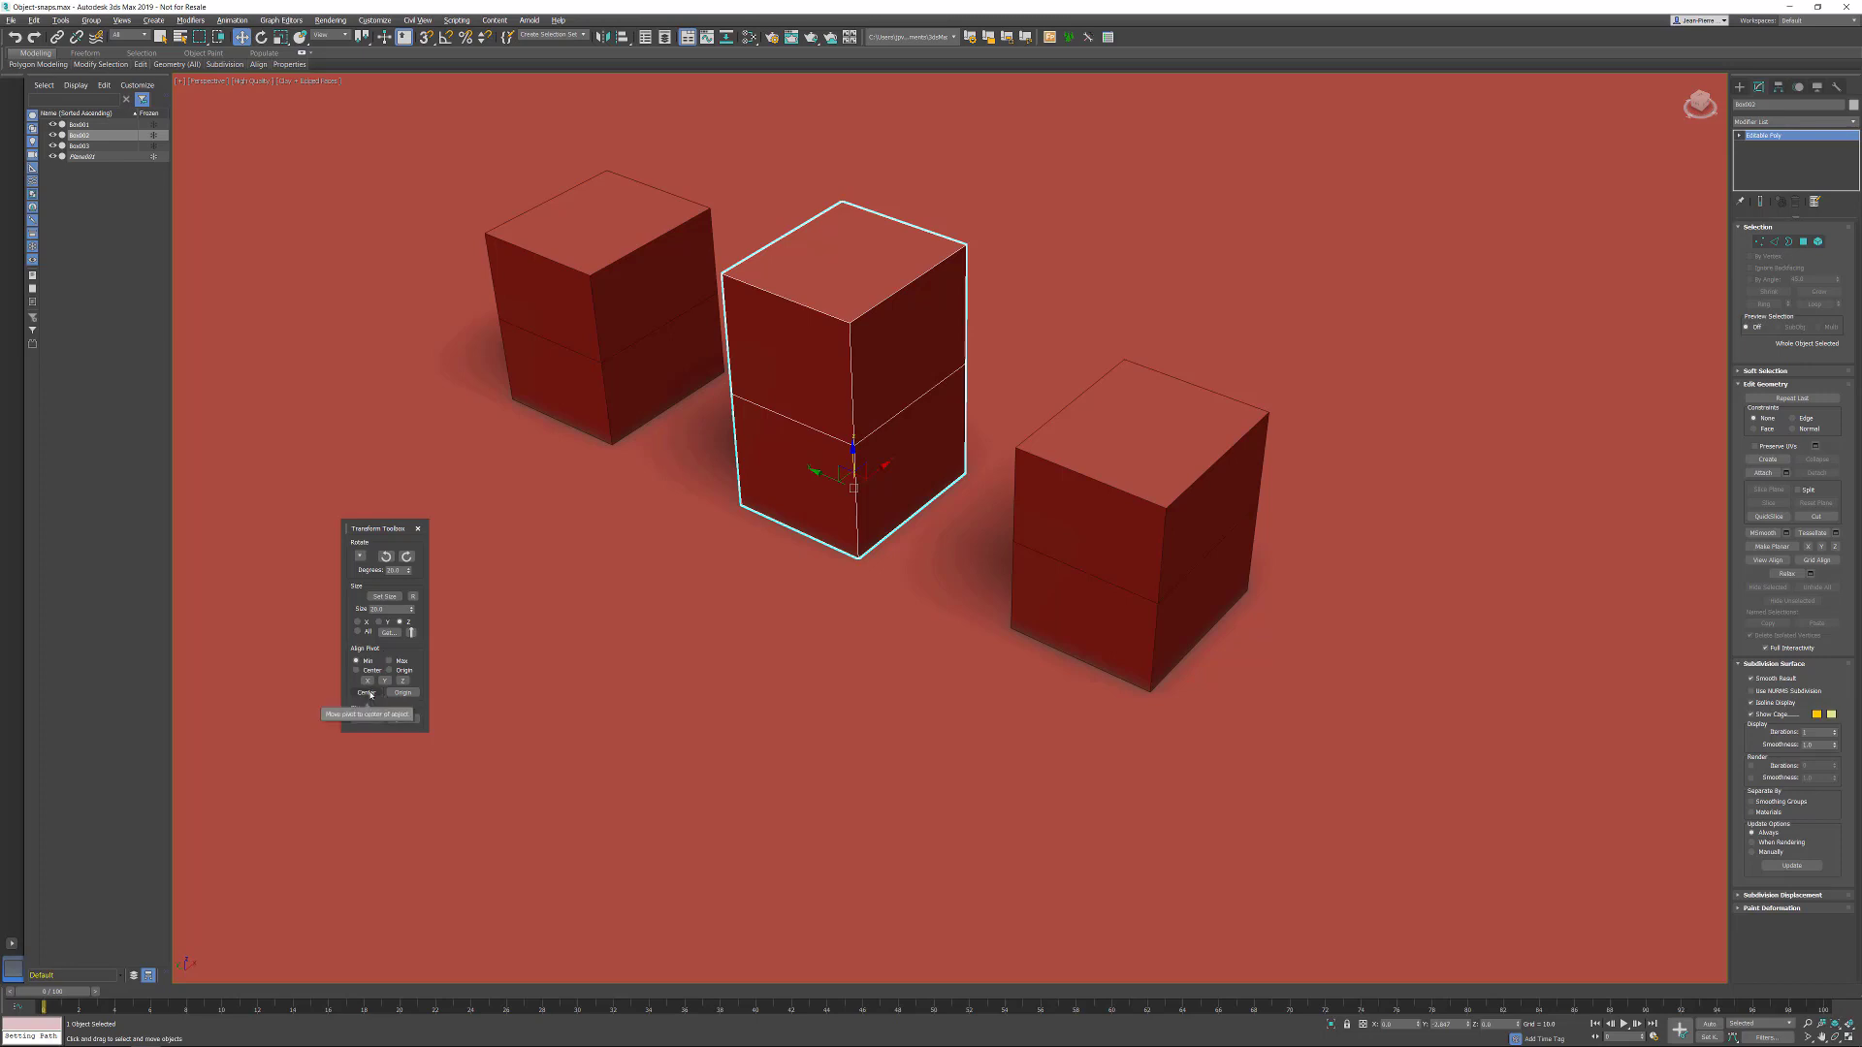
- Center the middle box's pivot, then make a touching QClone copy of the right box
left_click(367, 692)
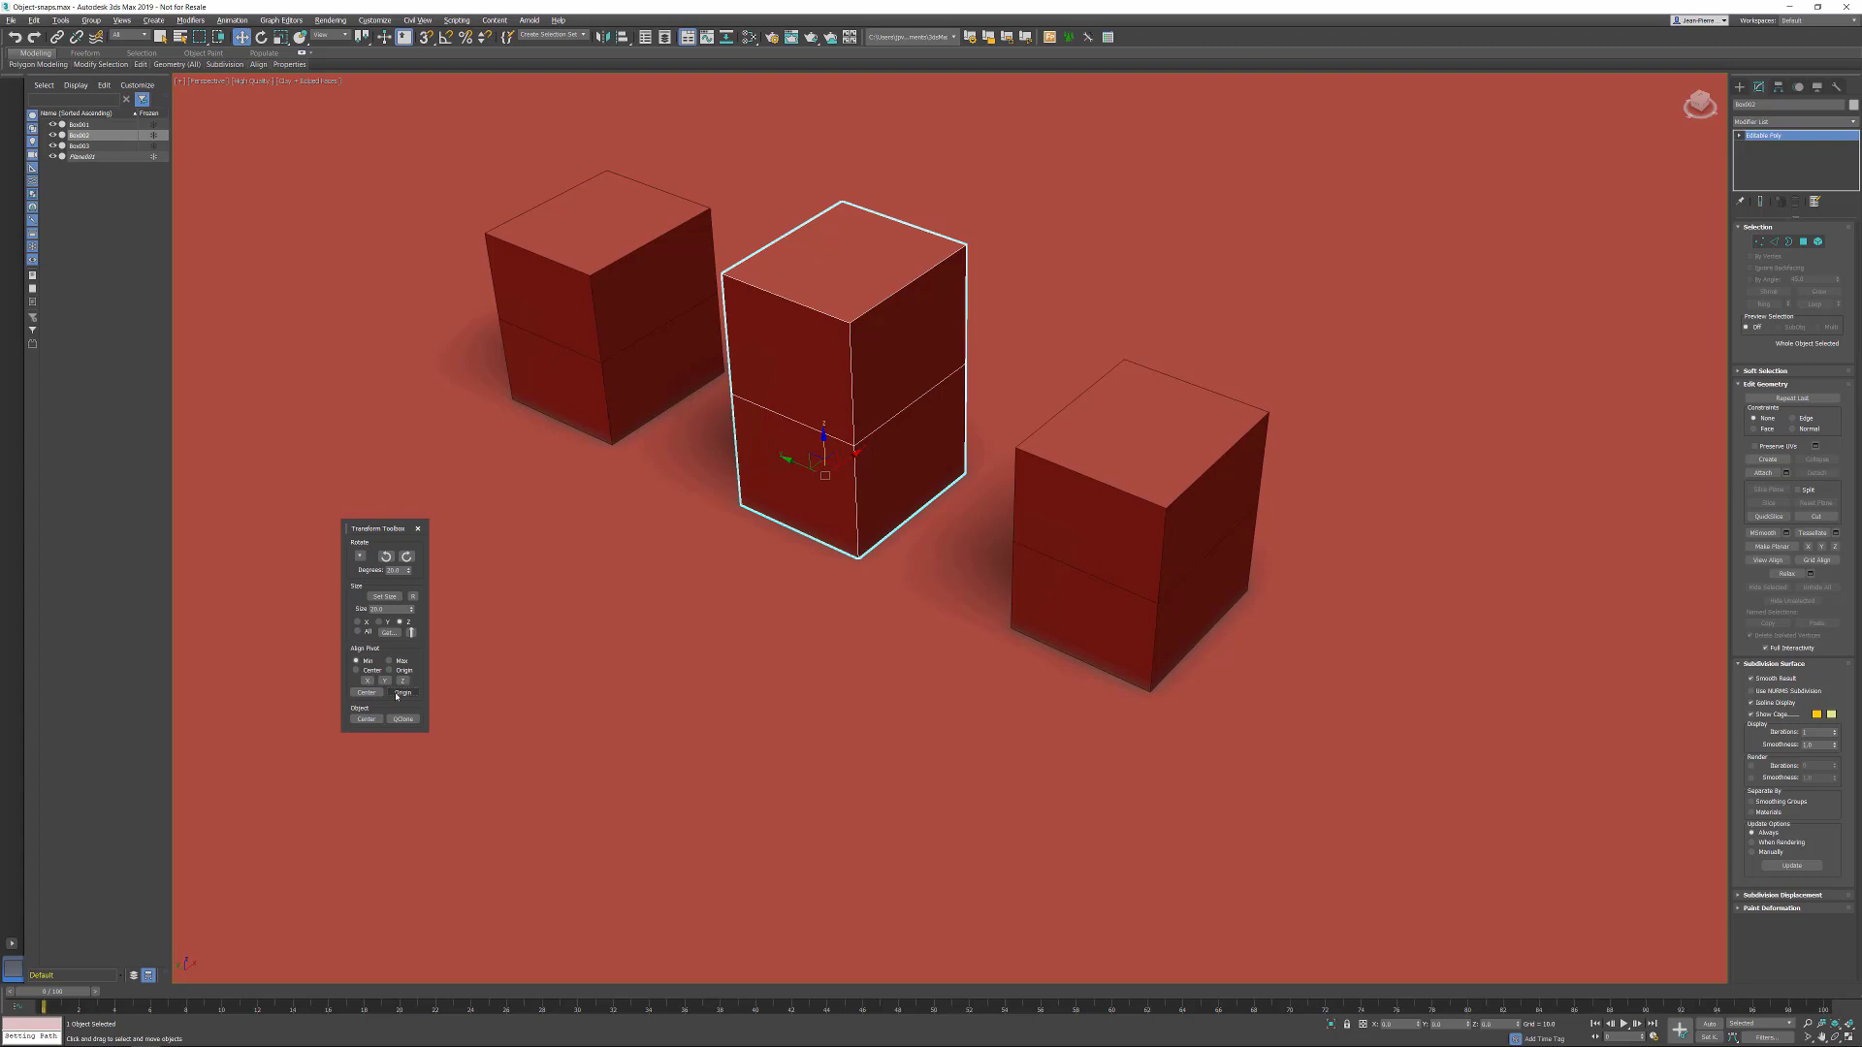
mouse_move(365, 693)
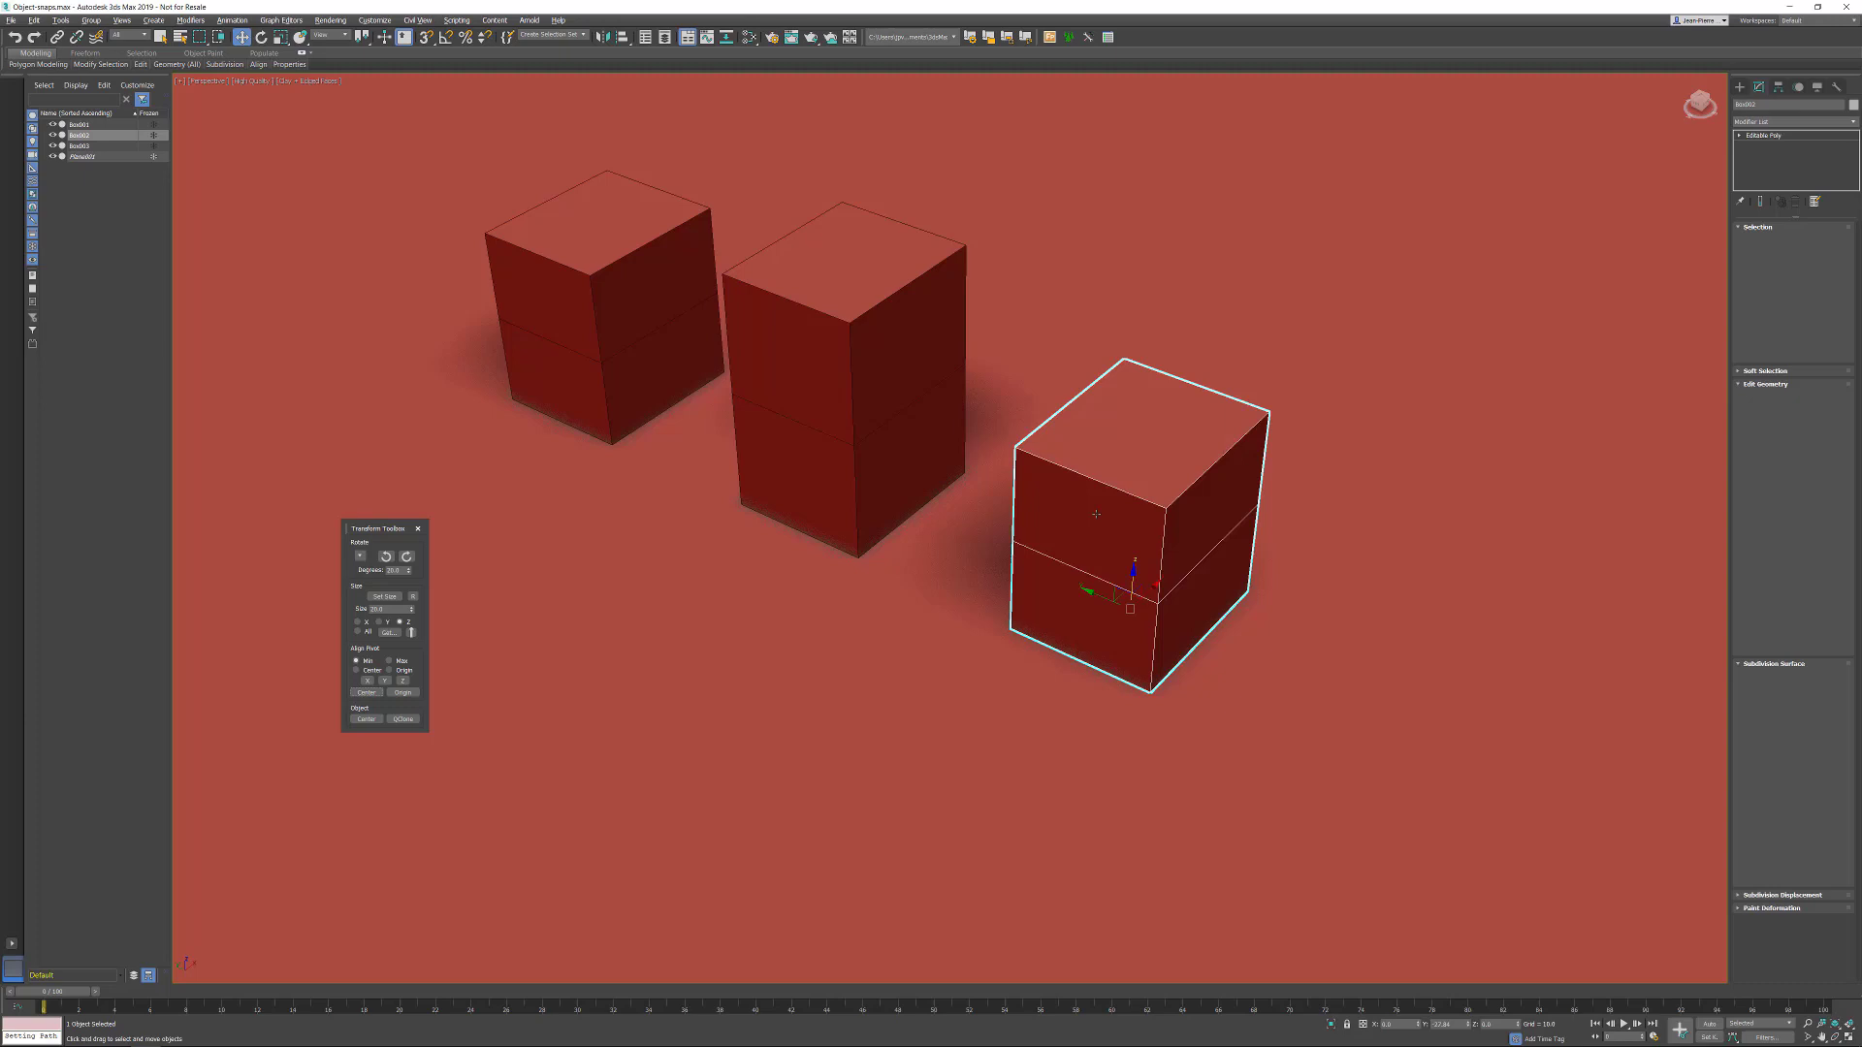
left_click(402, 720)
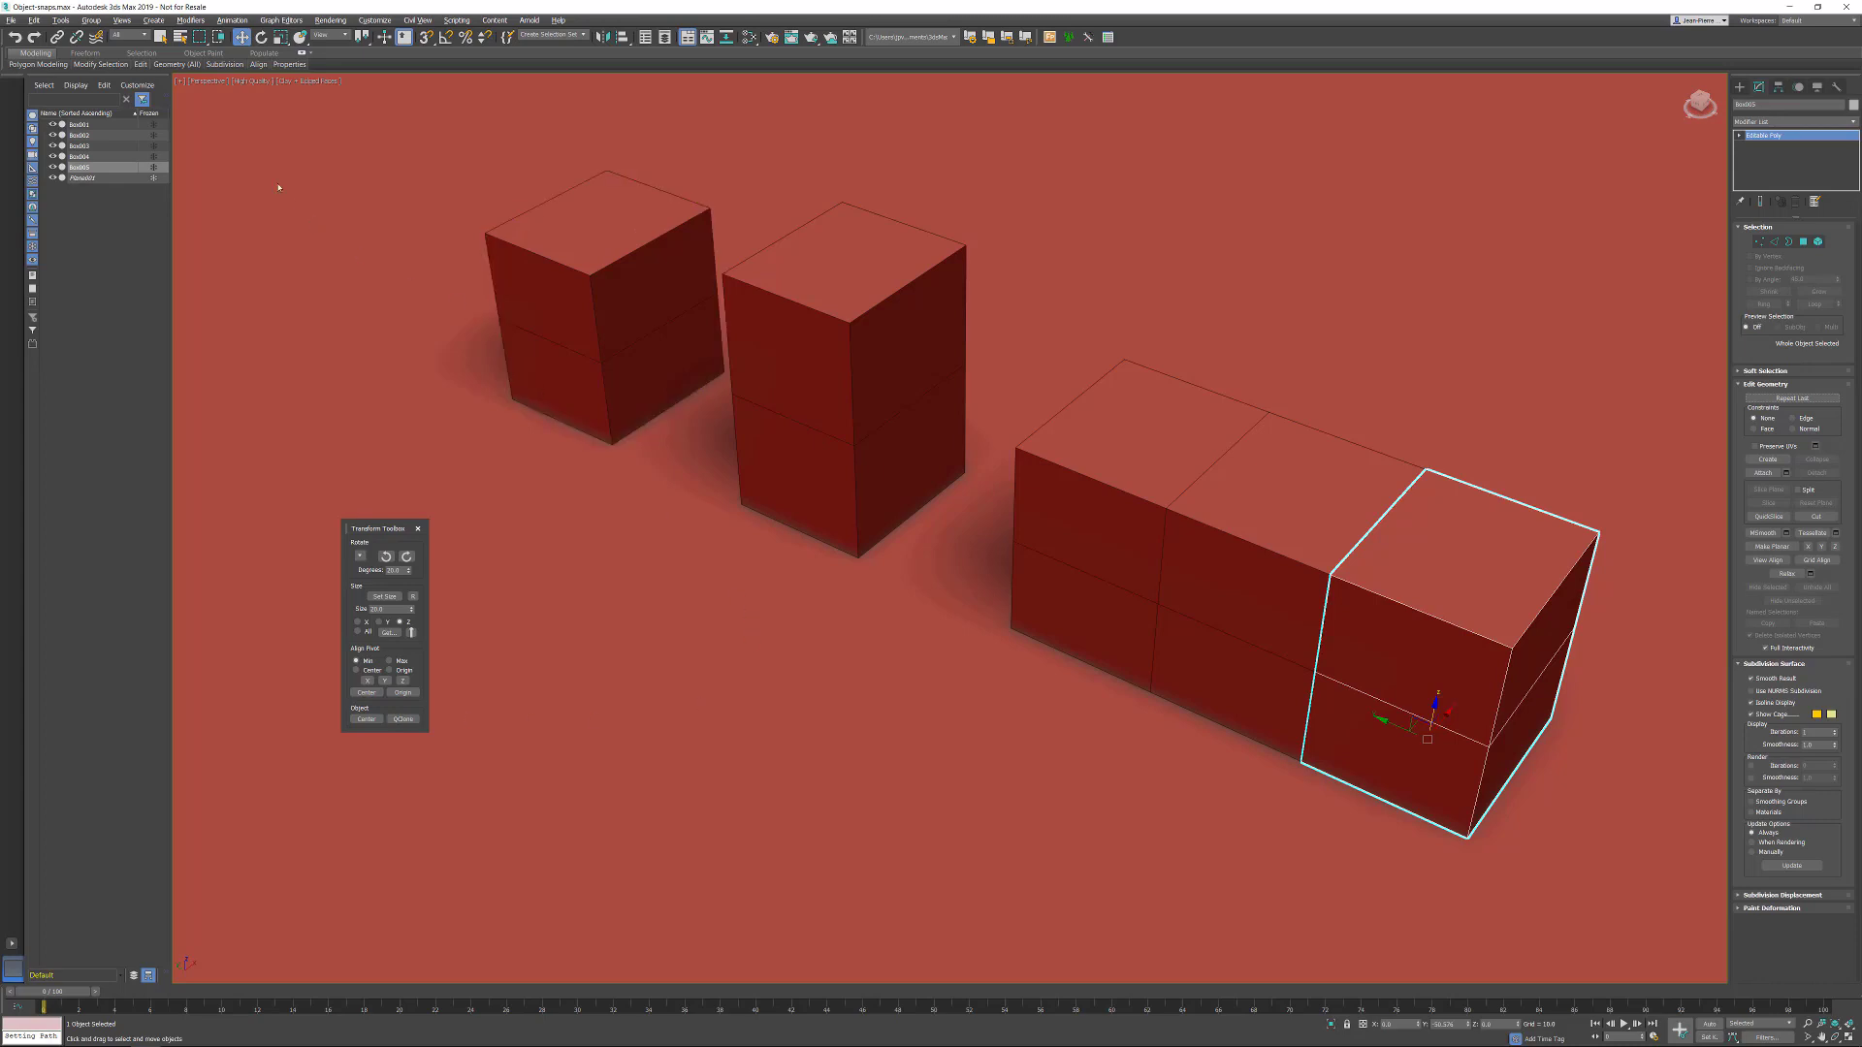
- Open the viewport type list
left_click(208, 81)
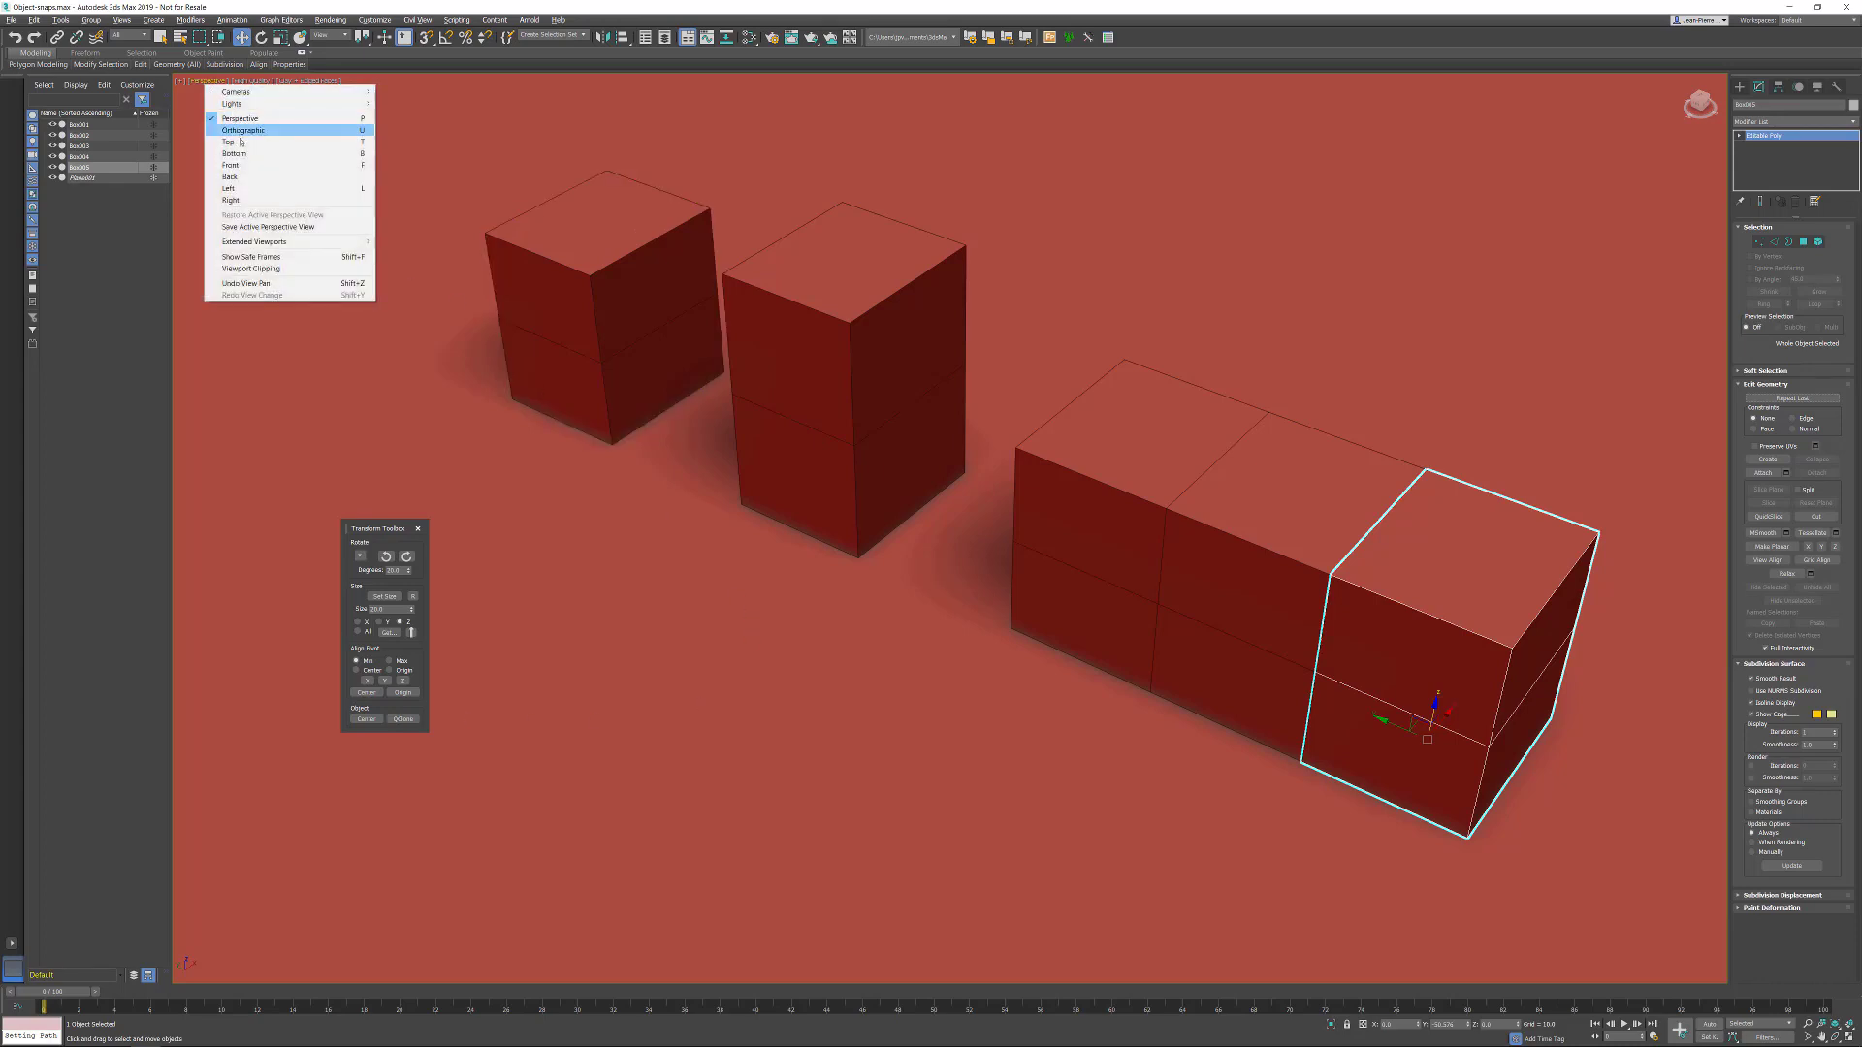
- In Front view, add touching QClone copies to the row, then switch to Left view
left_click(230, 164)
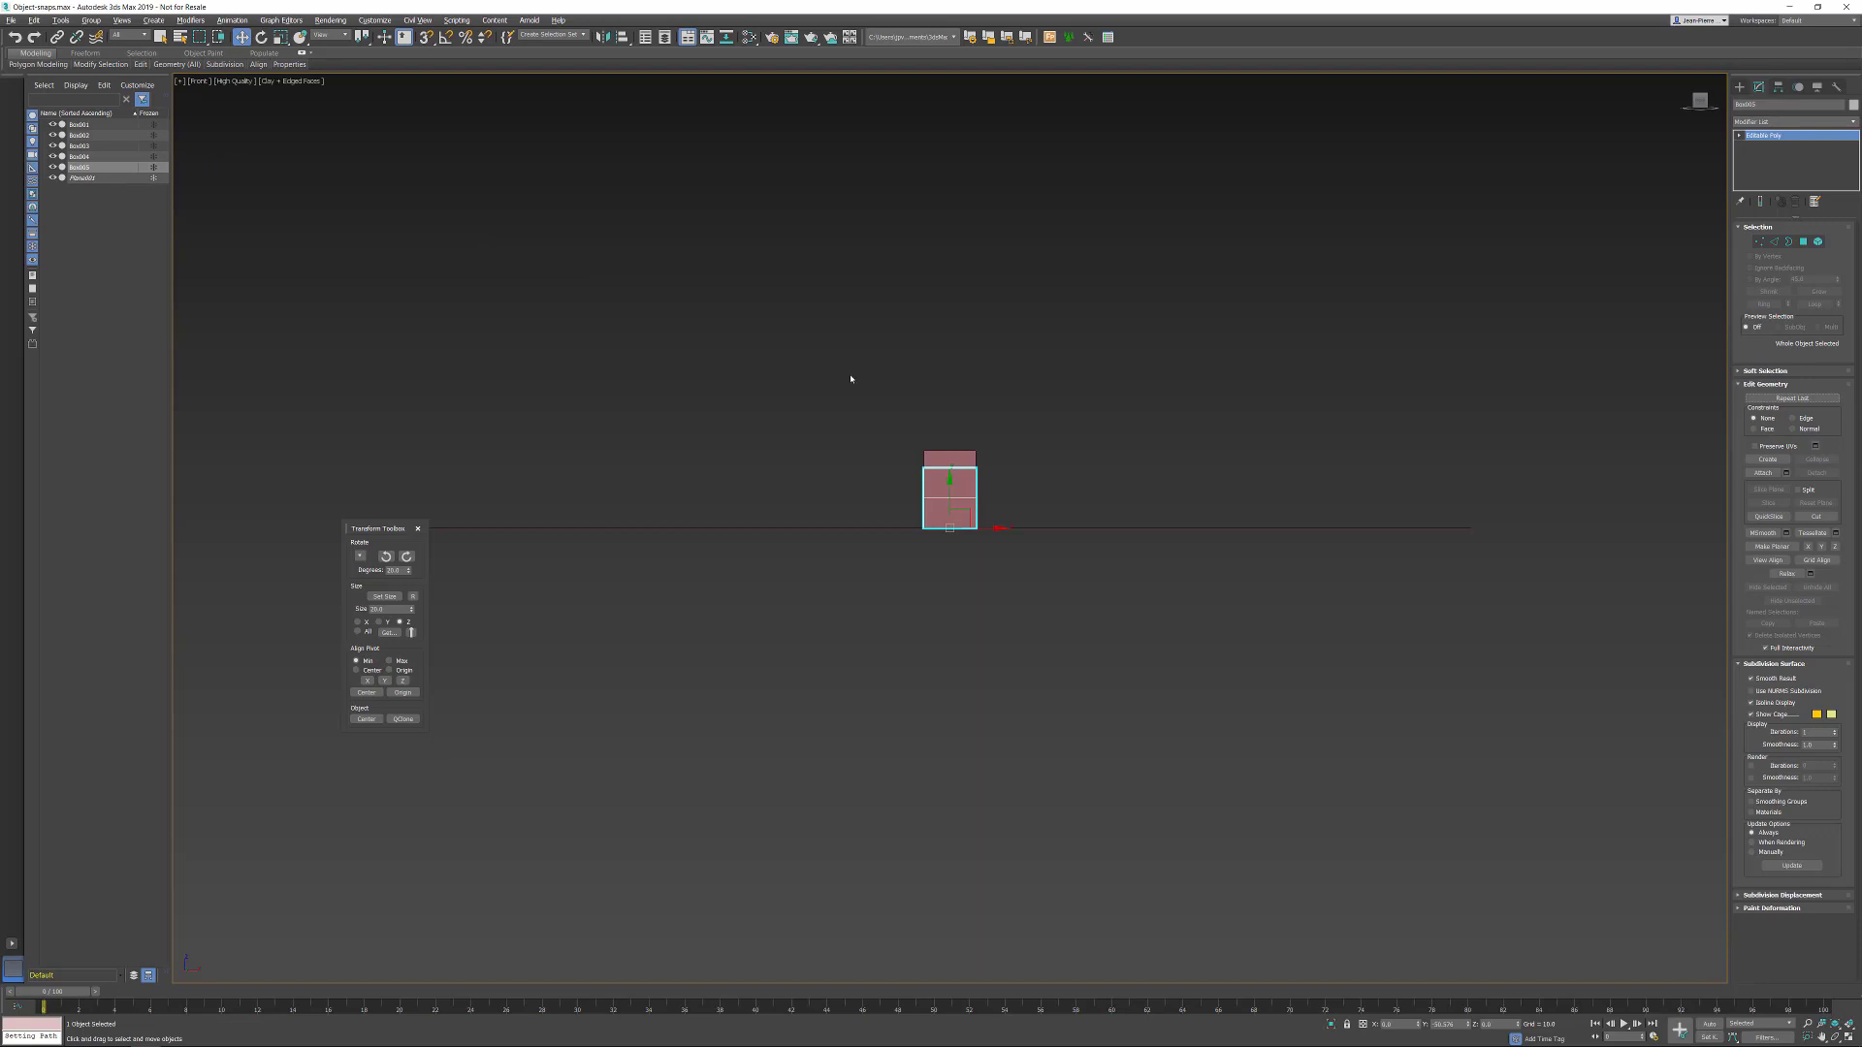
mouse_move(403, 720)
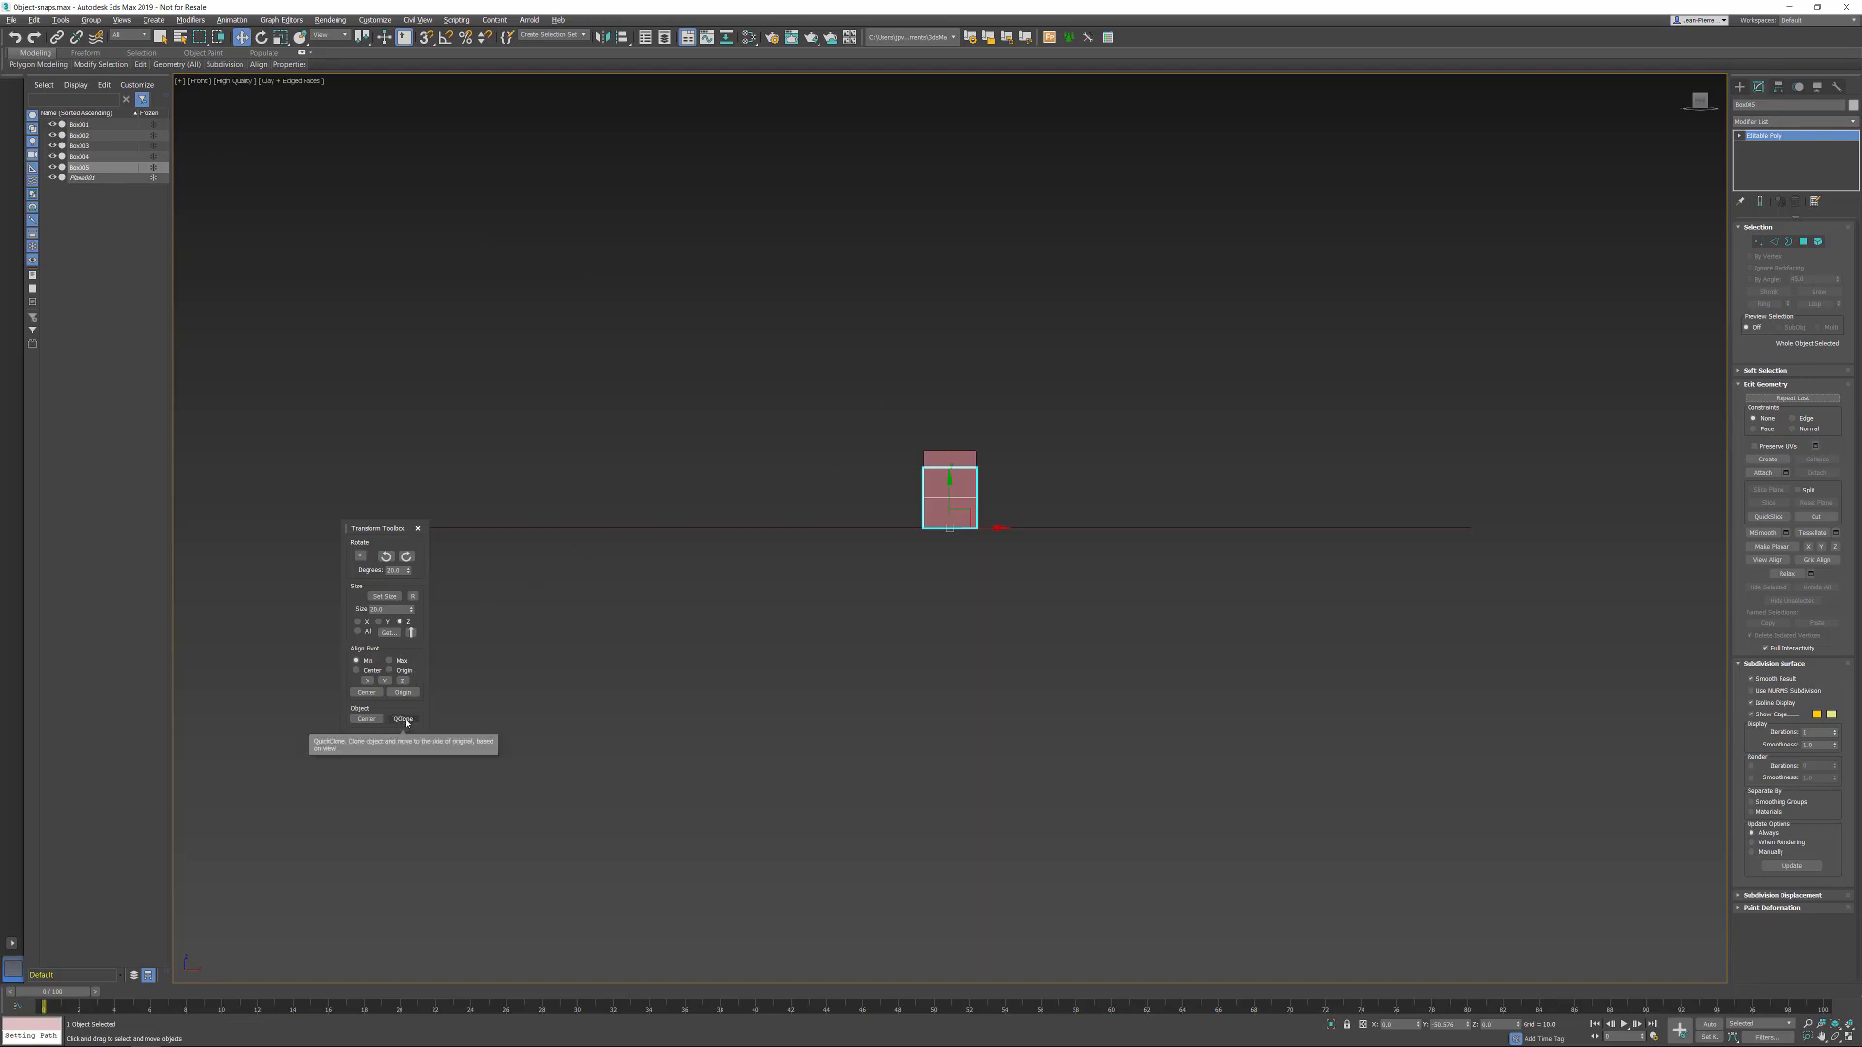
left_click(404, 719)
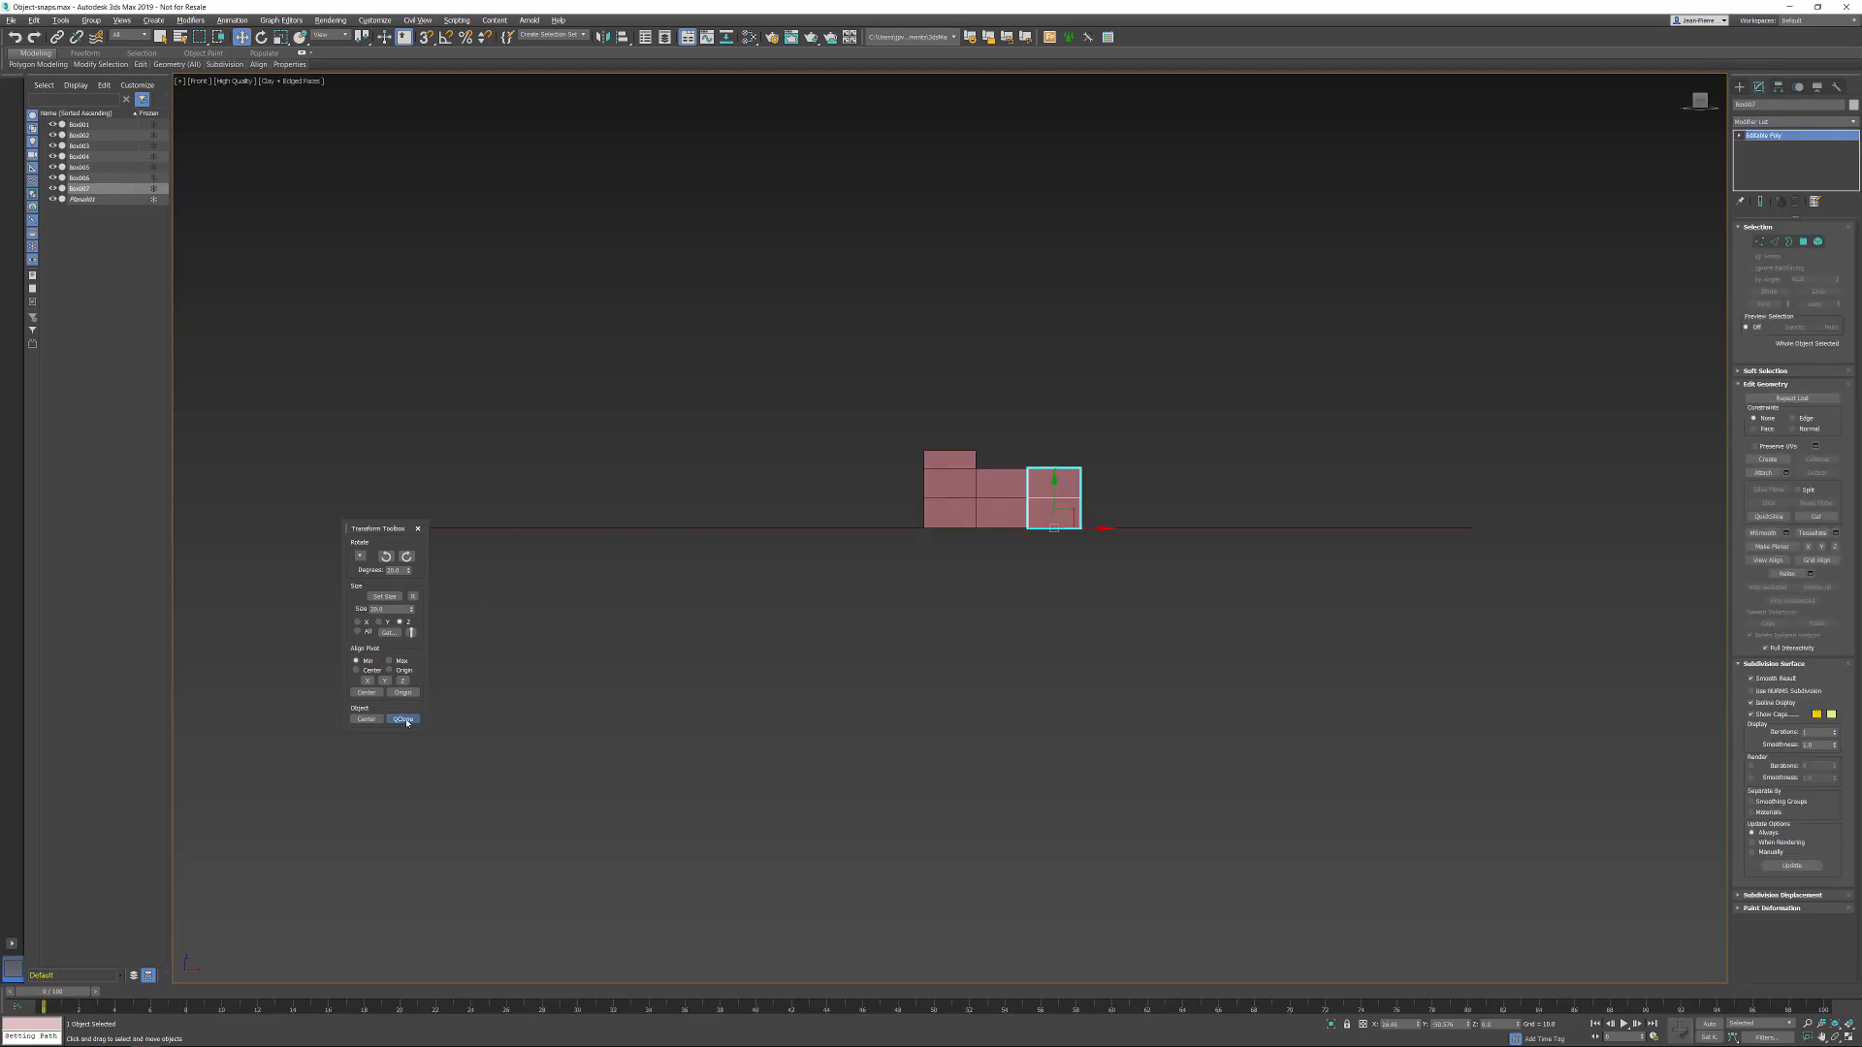
left_click(403, 719)
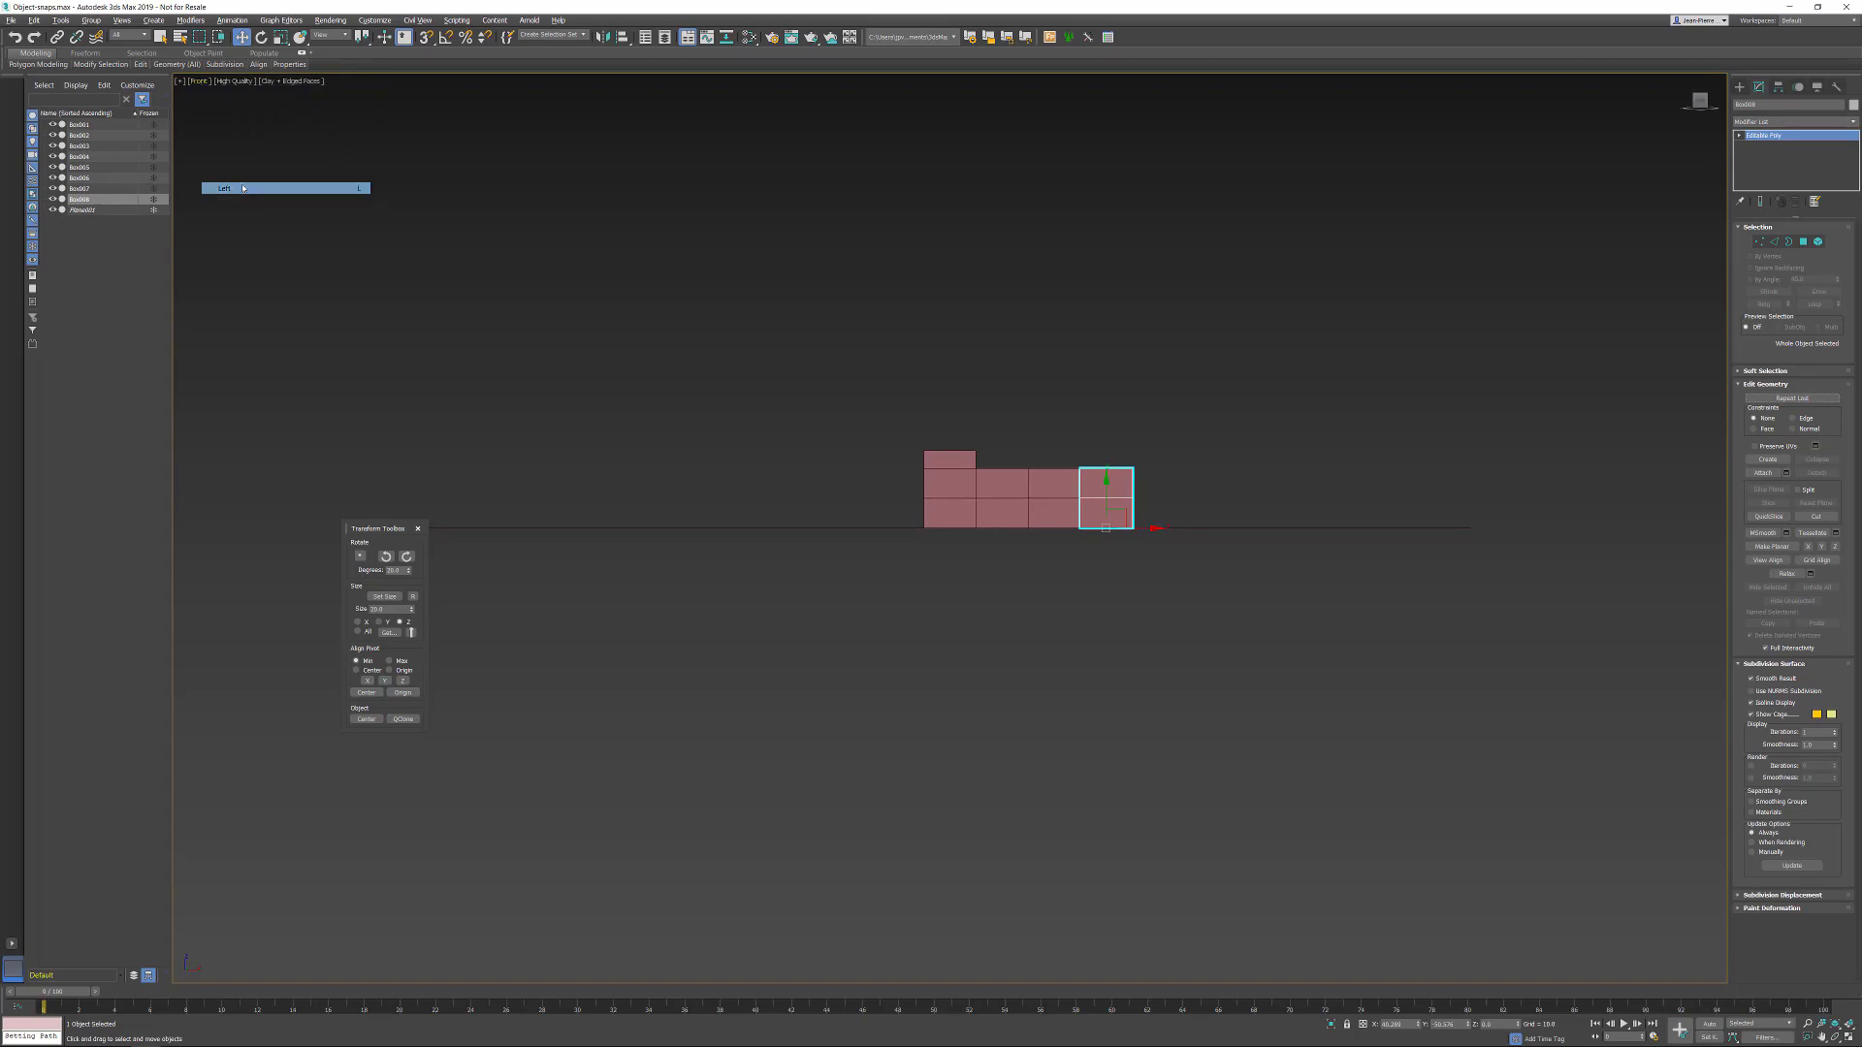
left_click(403, 718)
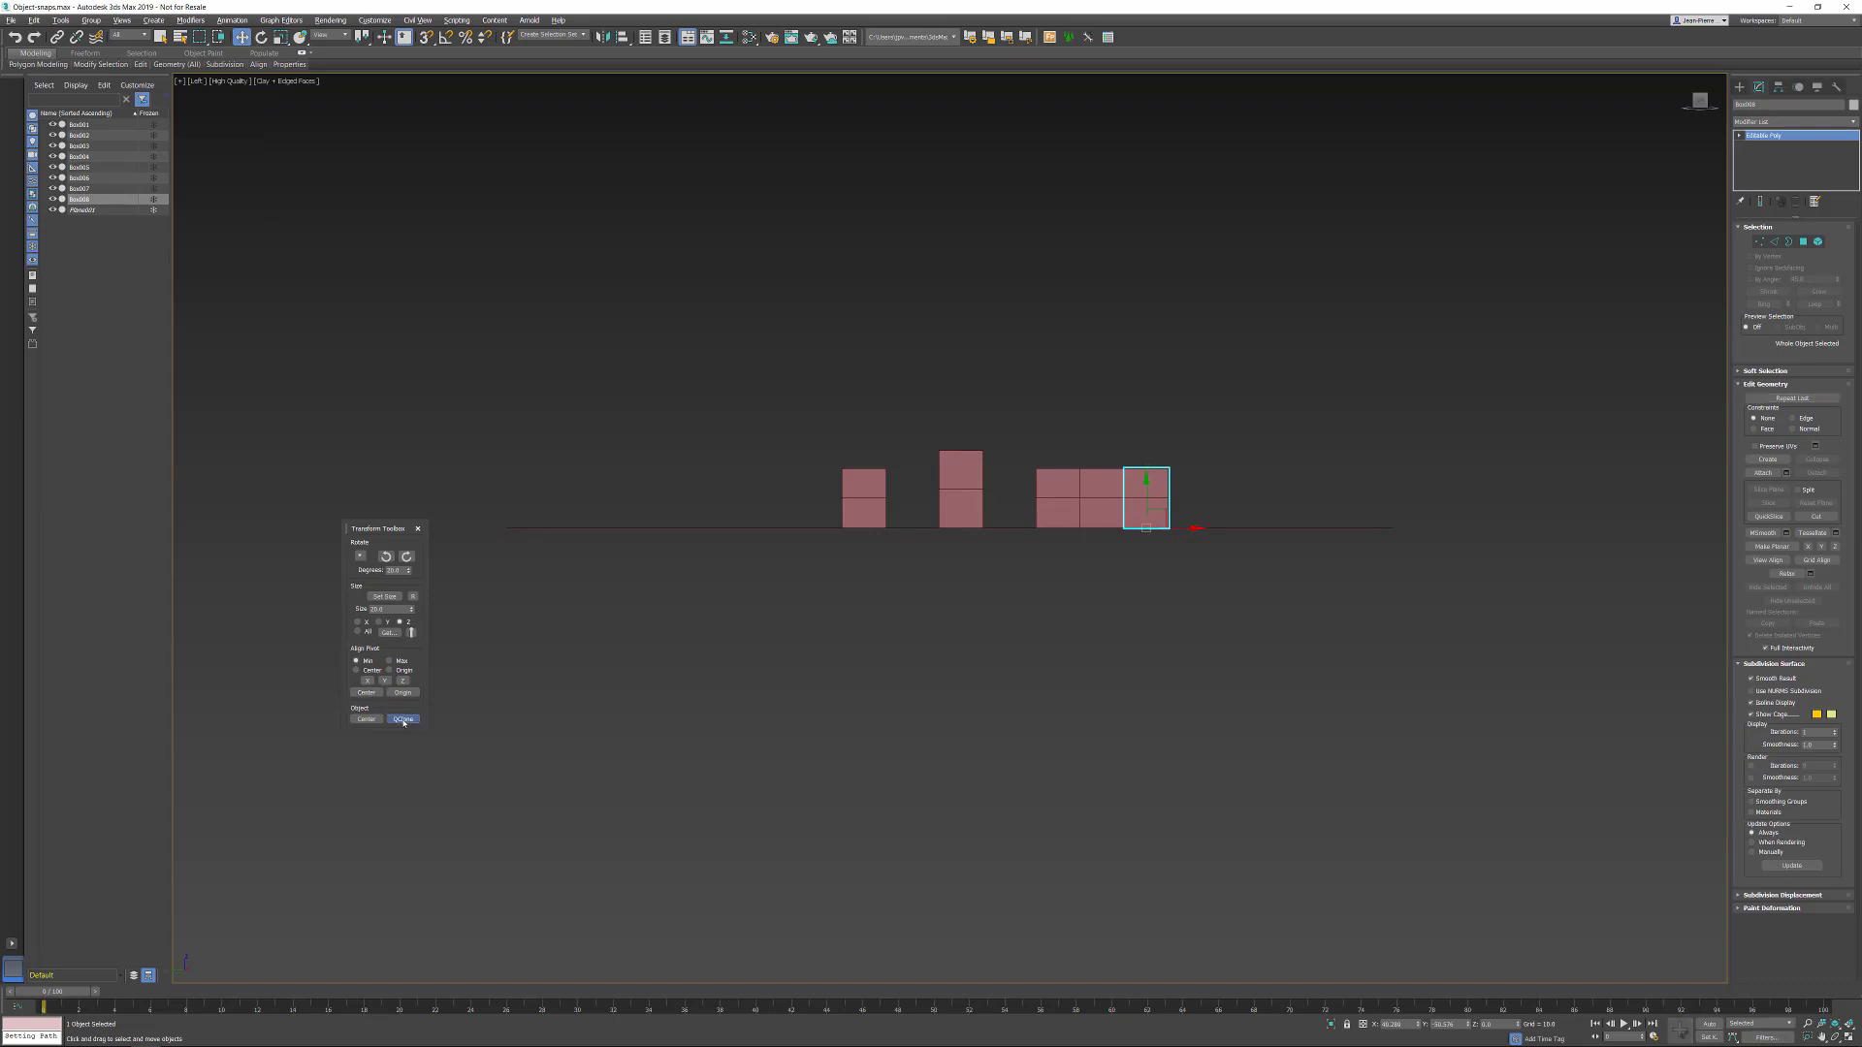
- QClone the box in the Left view to start the upward column
left_click(402, 718)
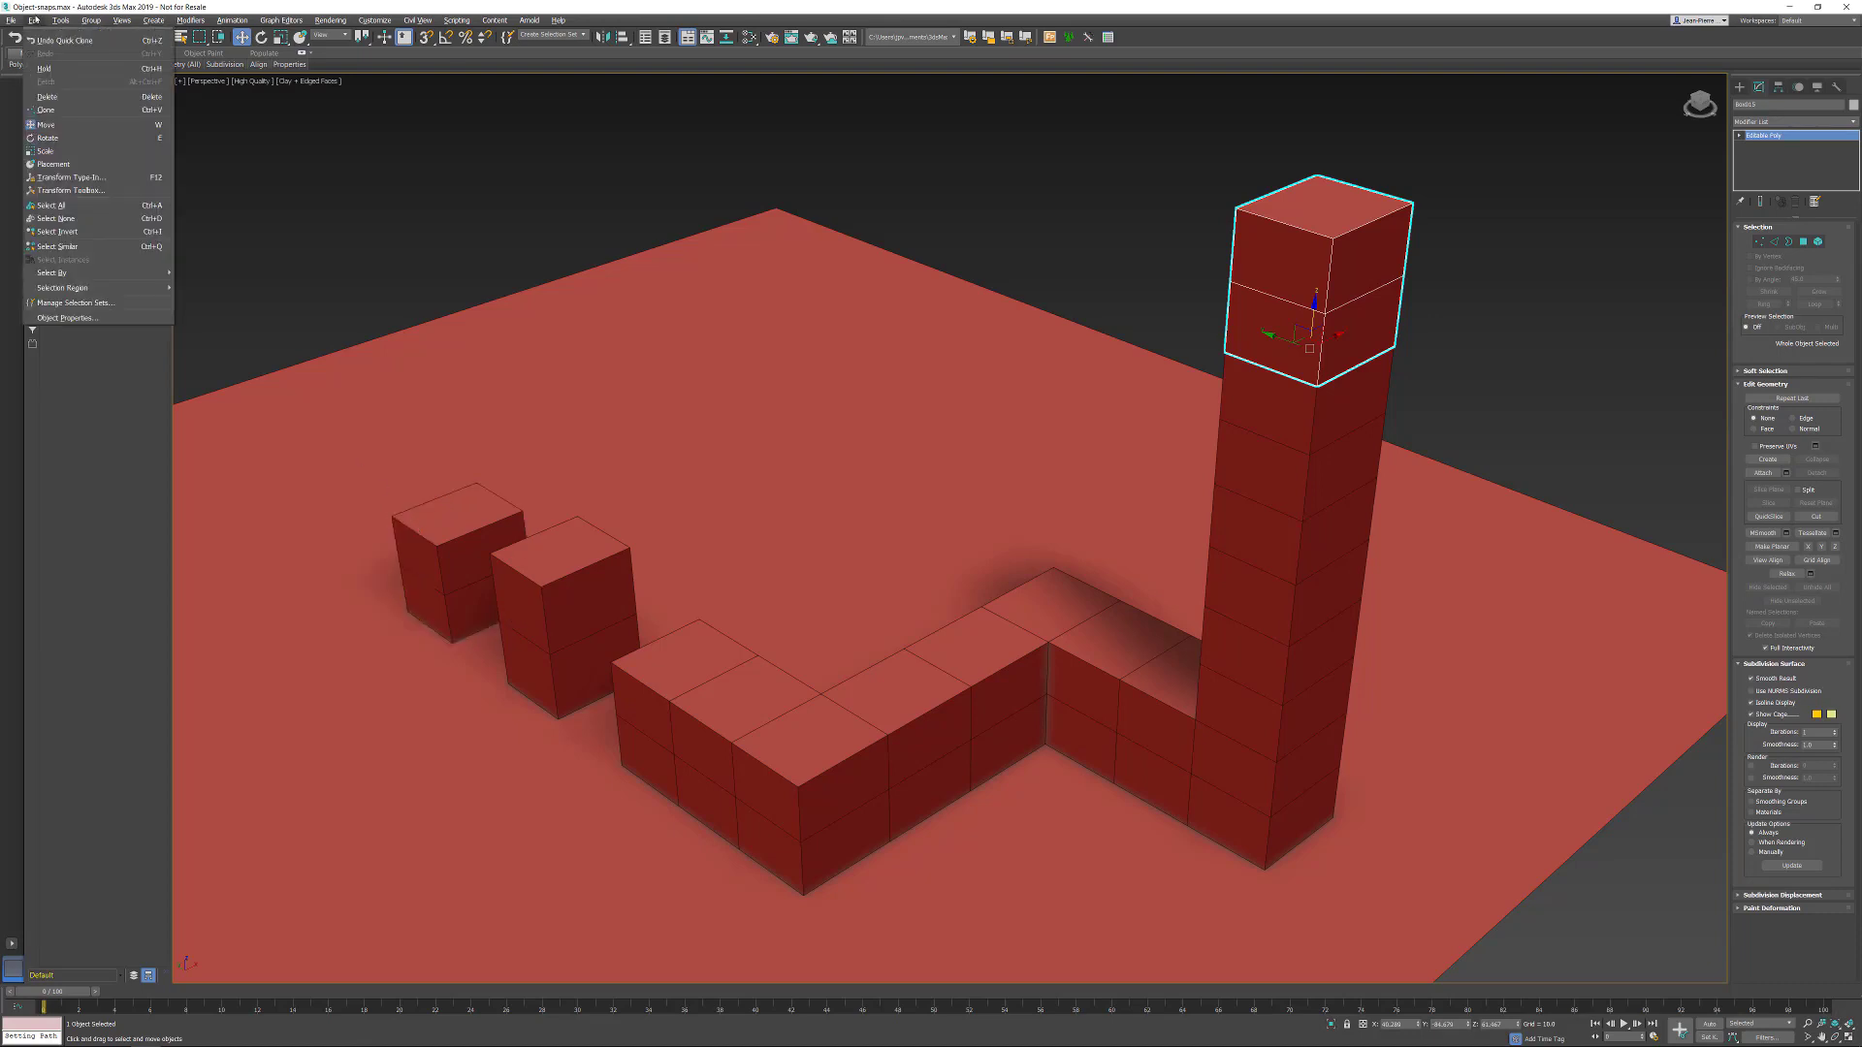
mouse_move(56, 231)
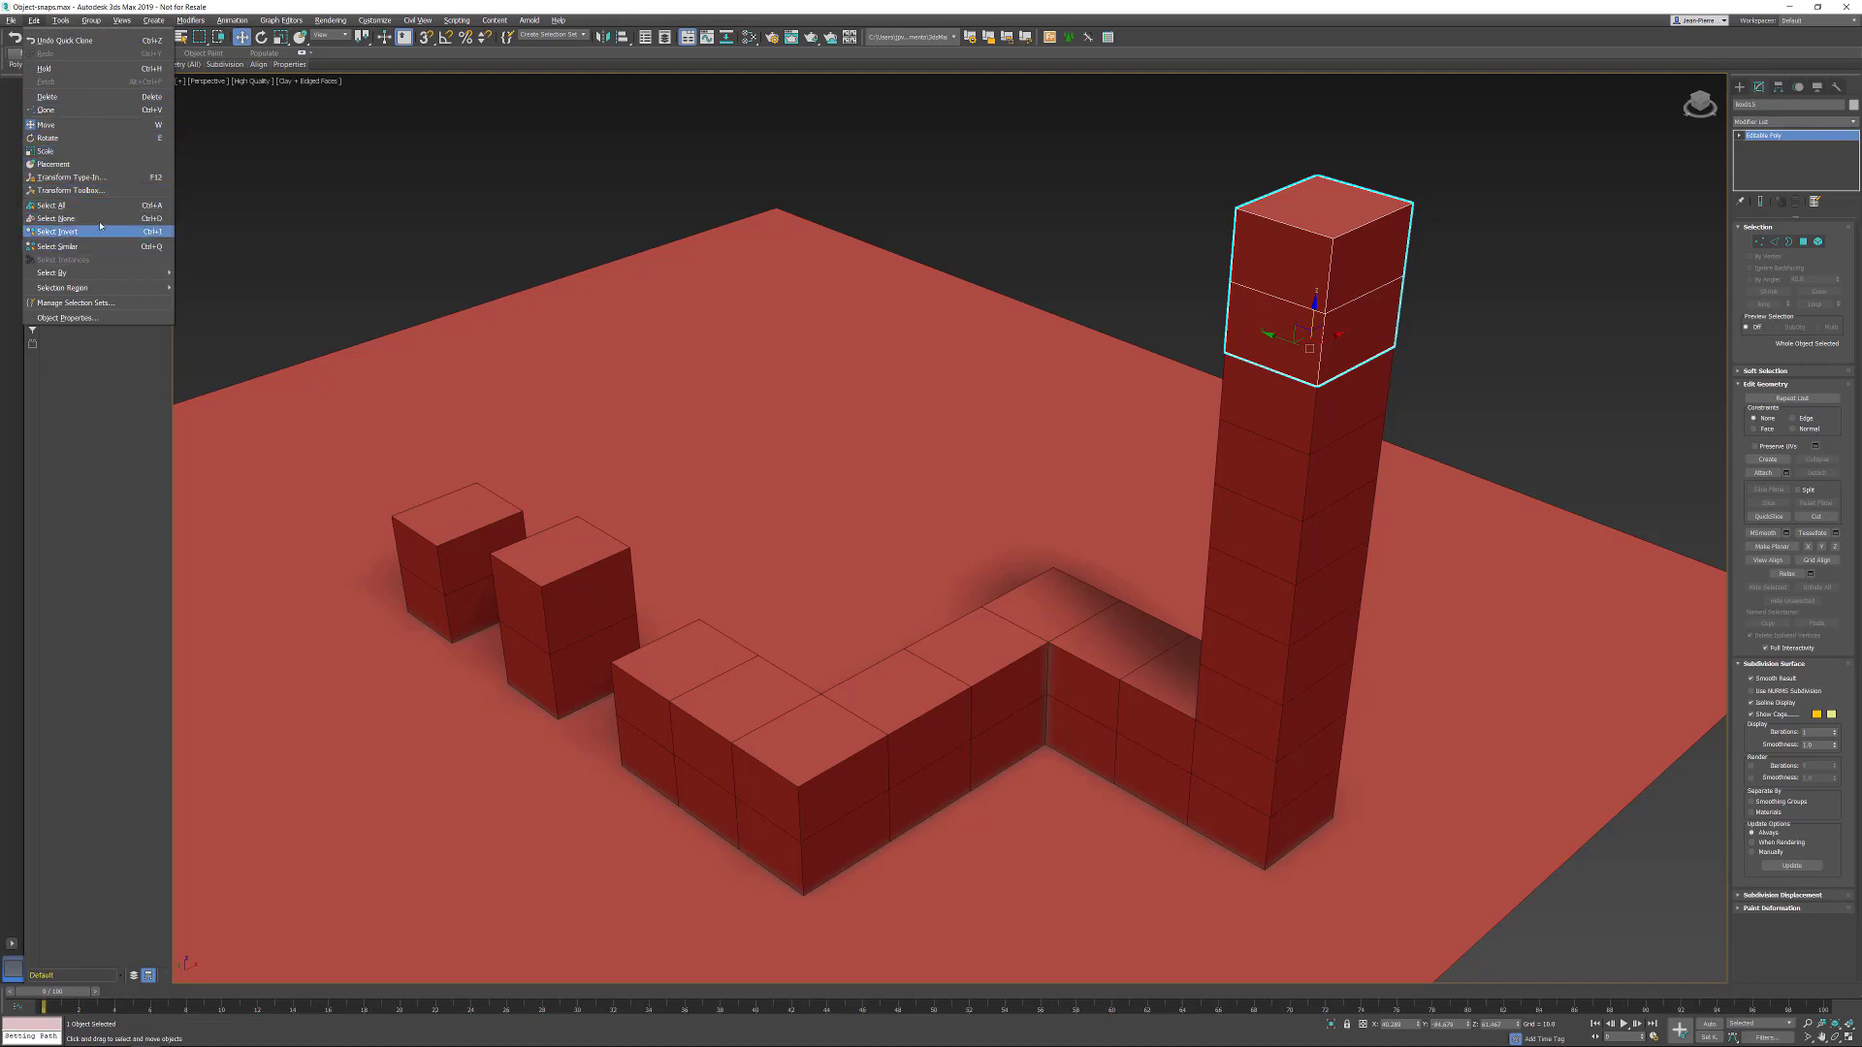